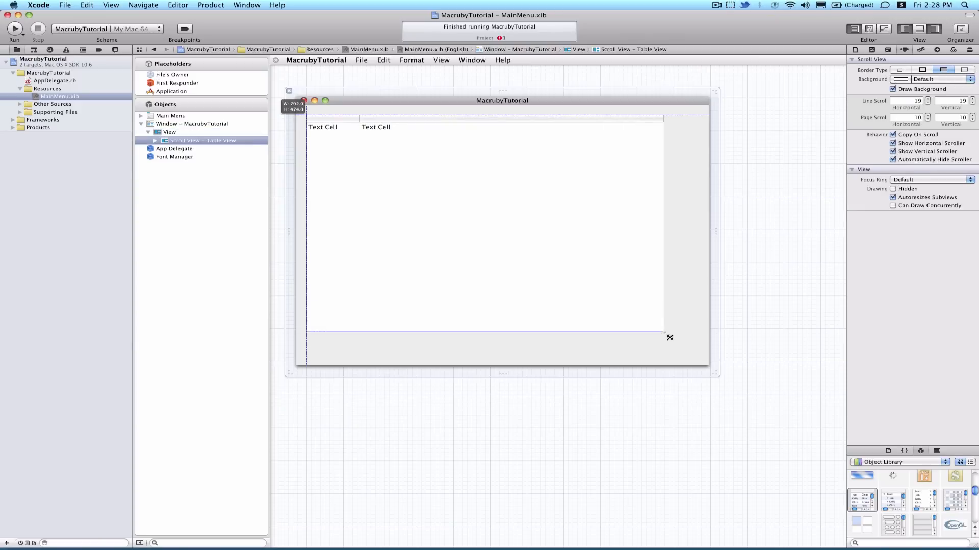
Stretch the table view to fill the window and widen its first column to half the table
left_click_drag(669, 338, 695, 357)
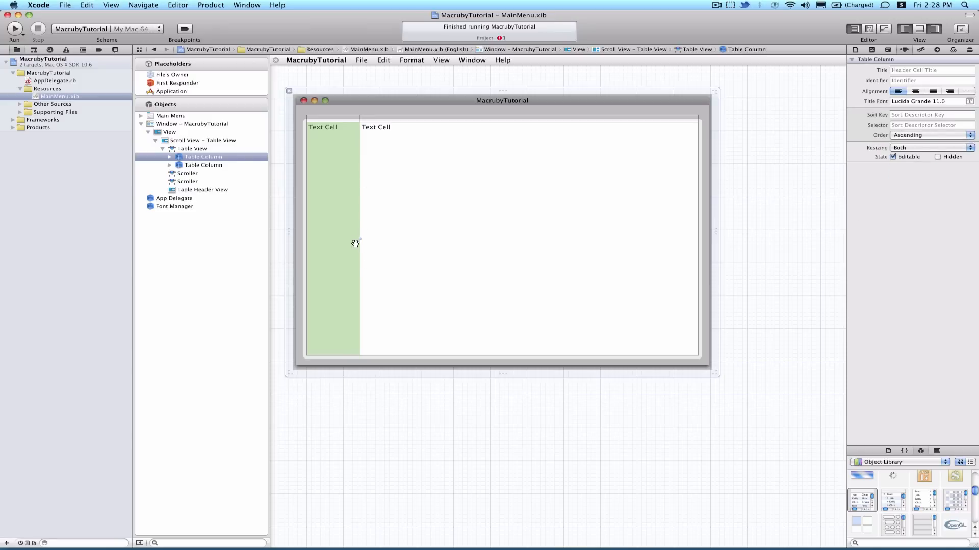
left_click_drag(360, 243, 521, 250)
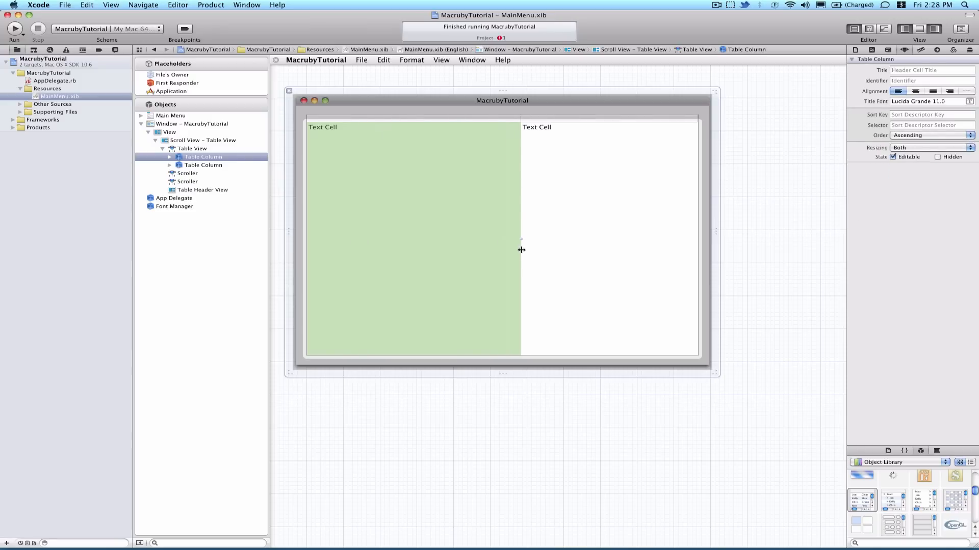
left_click_drag(521, 250, 493, 250)
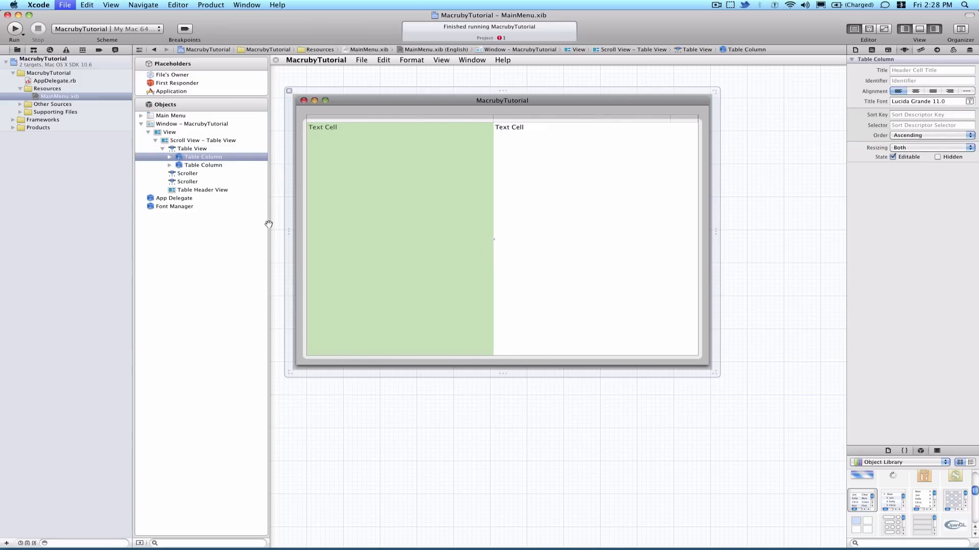
left_click(203, 156)
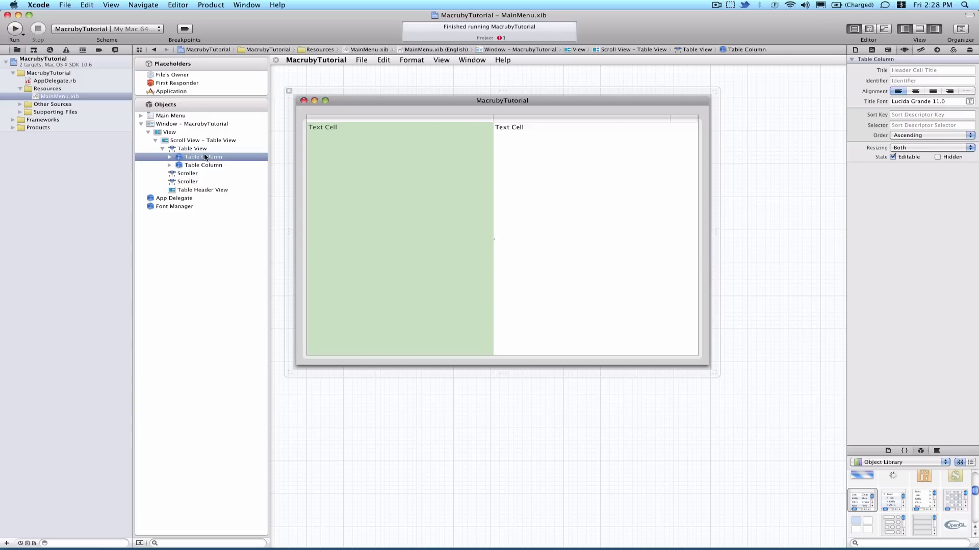
mouse_move(180, 157)
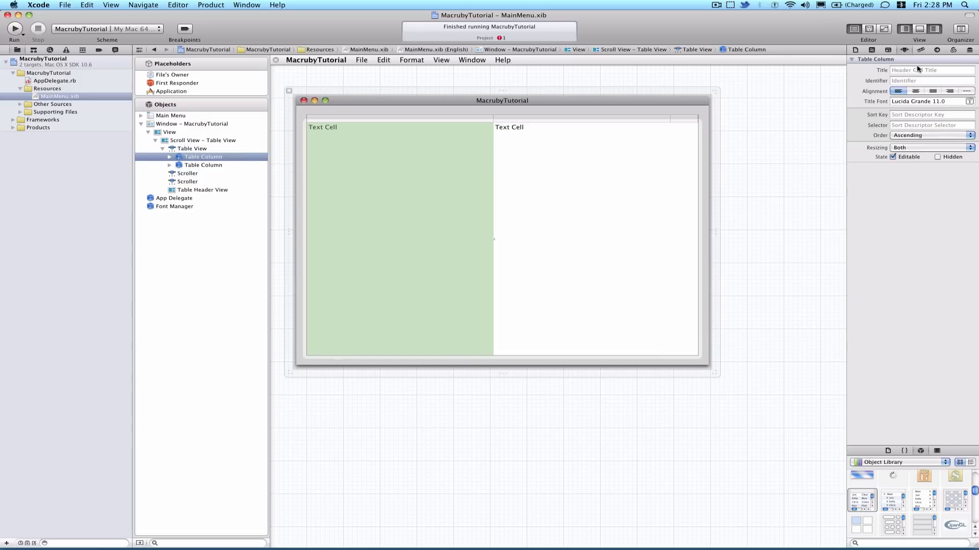
Title the first table column 'Column 0' with identifier column0
left_click(930, 70)
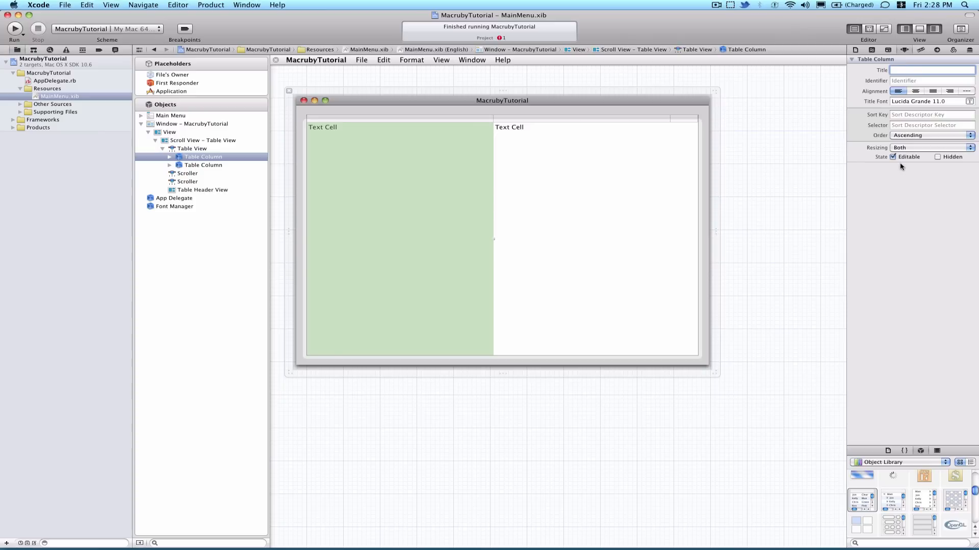
type("Column 0")
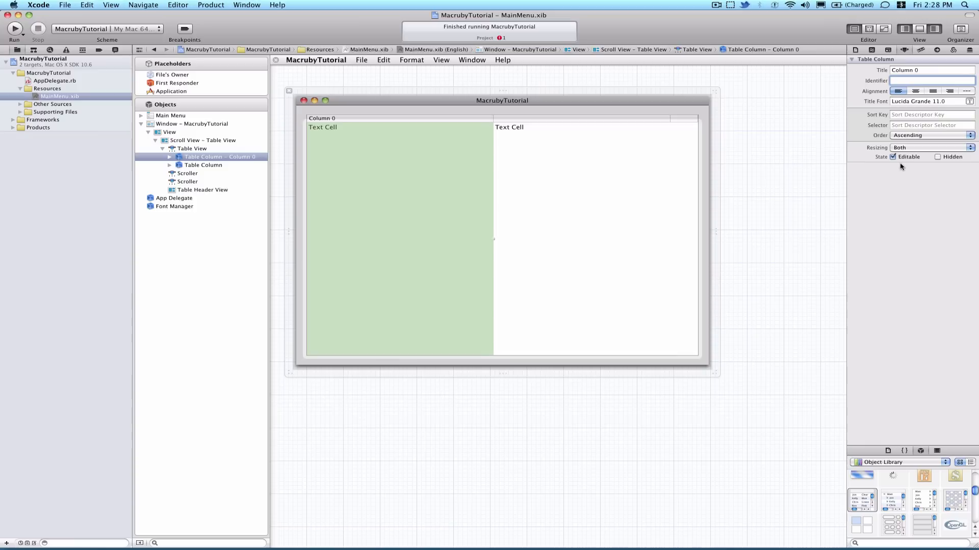
type("column0")
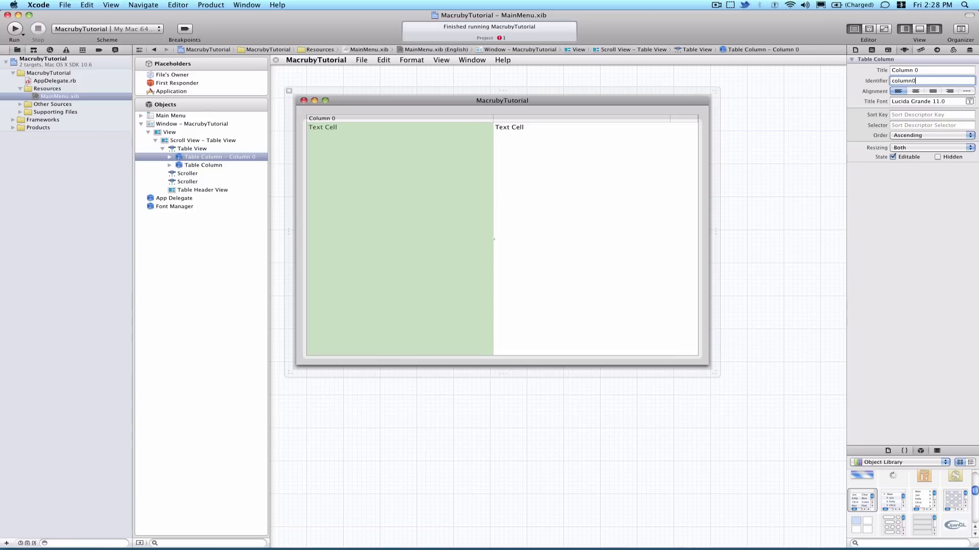
triple_click(930, 80)
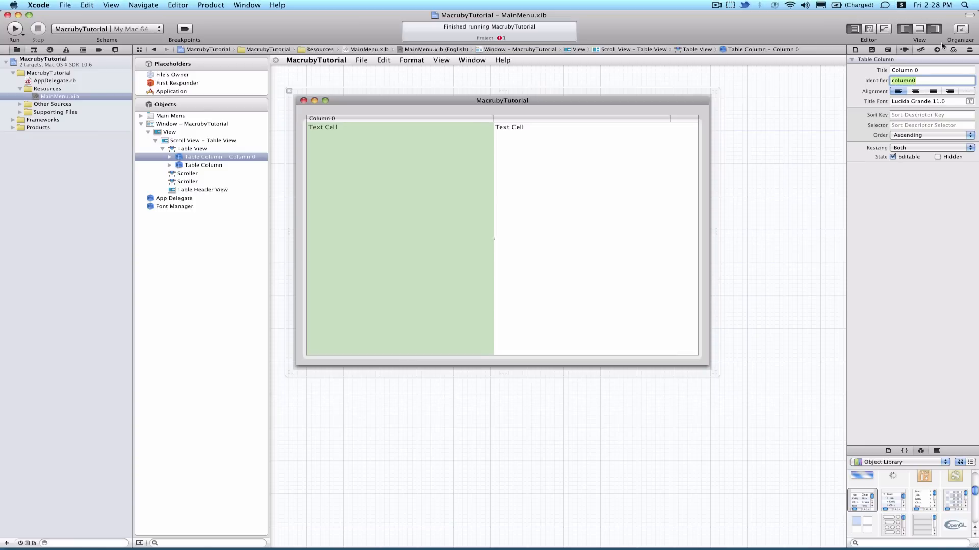
Title the second table column 'Column 1' with identifier column1
left_click(203, 165)
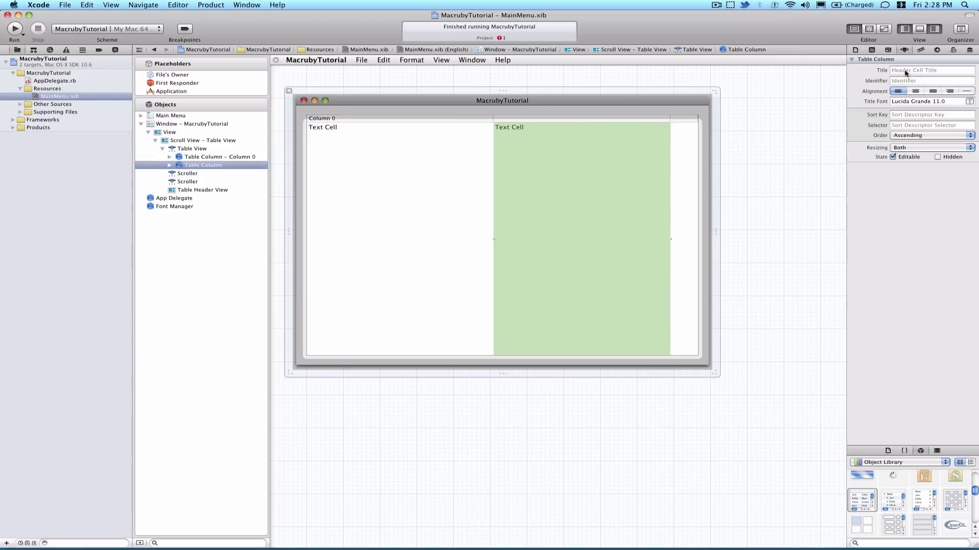
left_click(929, 70)
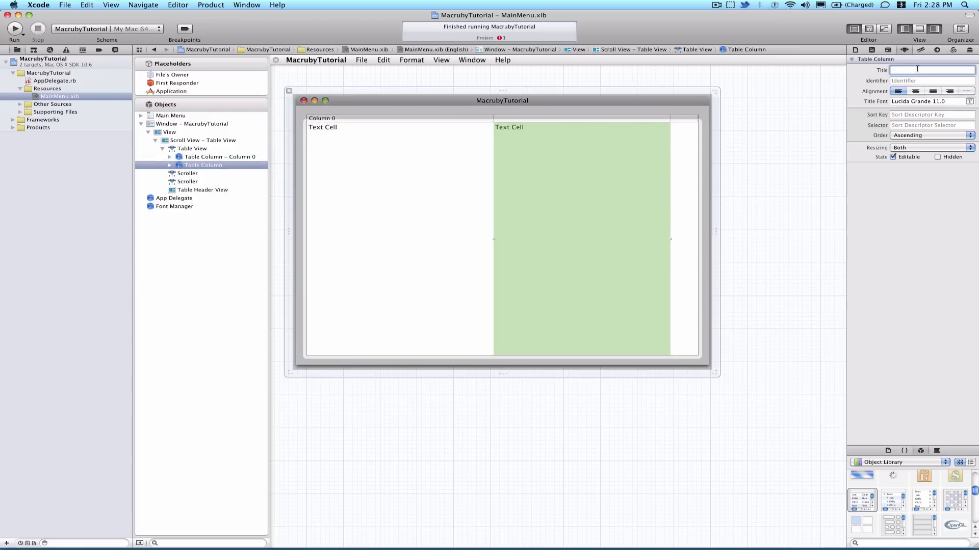
type("Column 1")
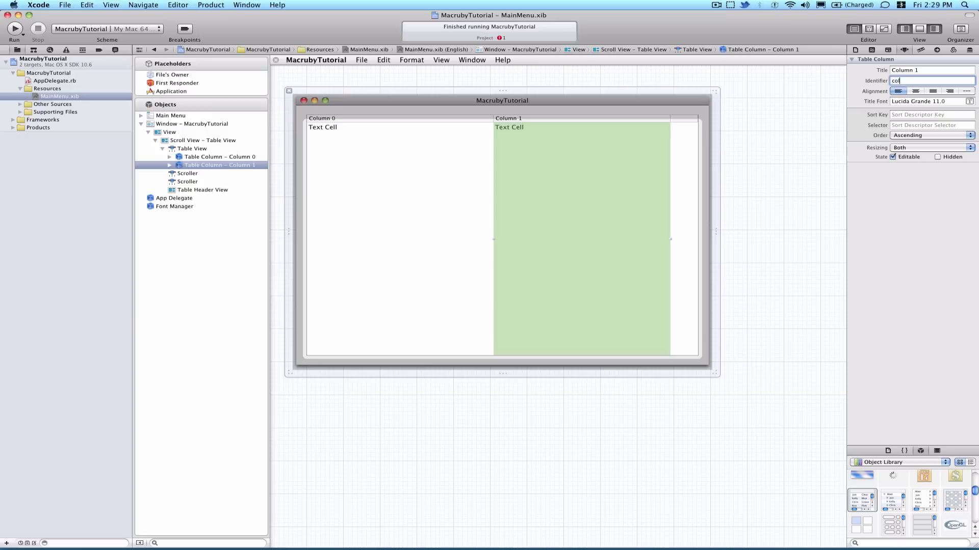
type("column1")
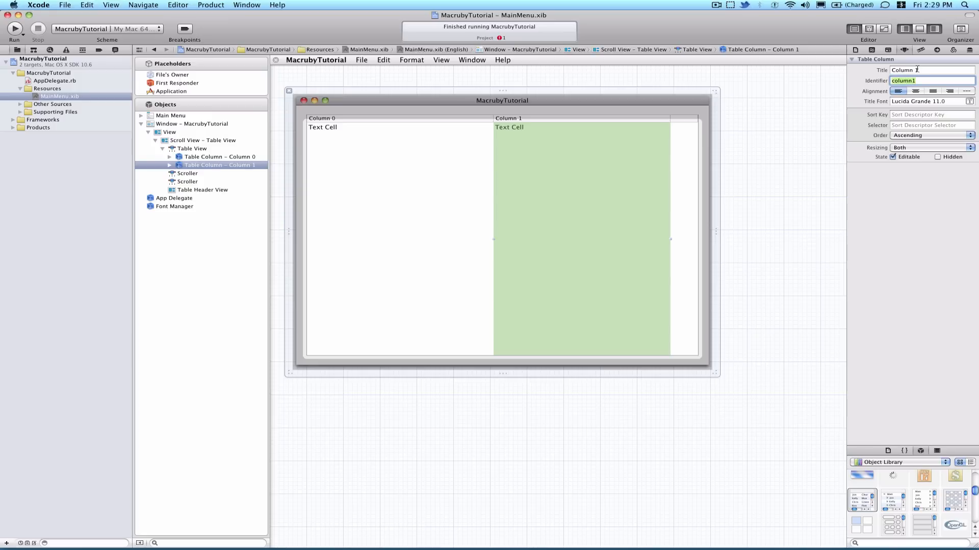
left_click(192, 148)
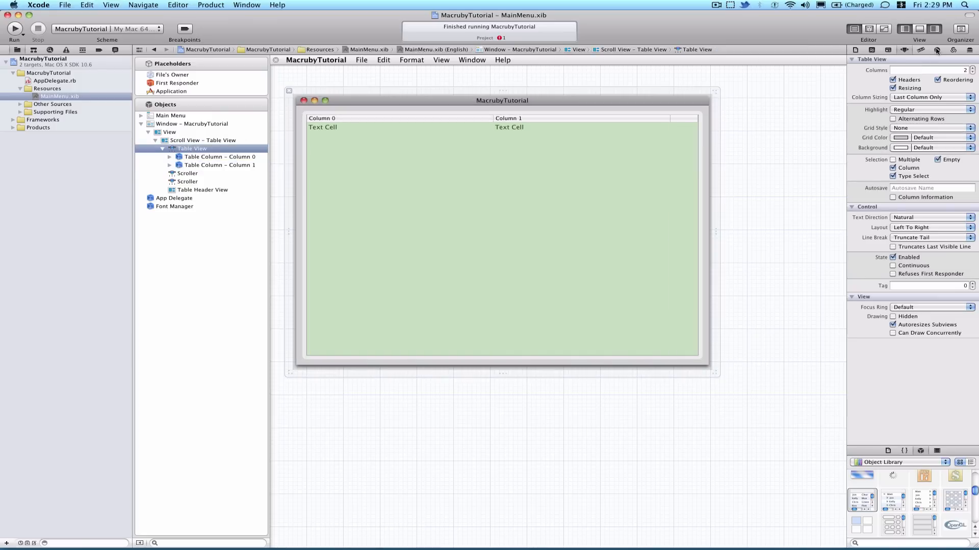
Link the table view's dataSource outlet to App Delegate in the Connections inspector
left_click(936, 50)
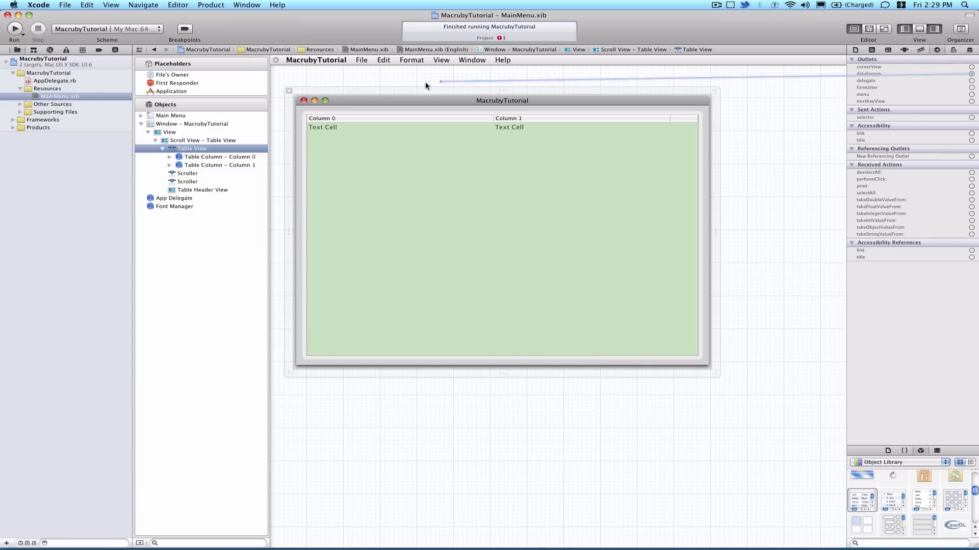
left_click(174, 198)
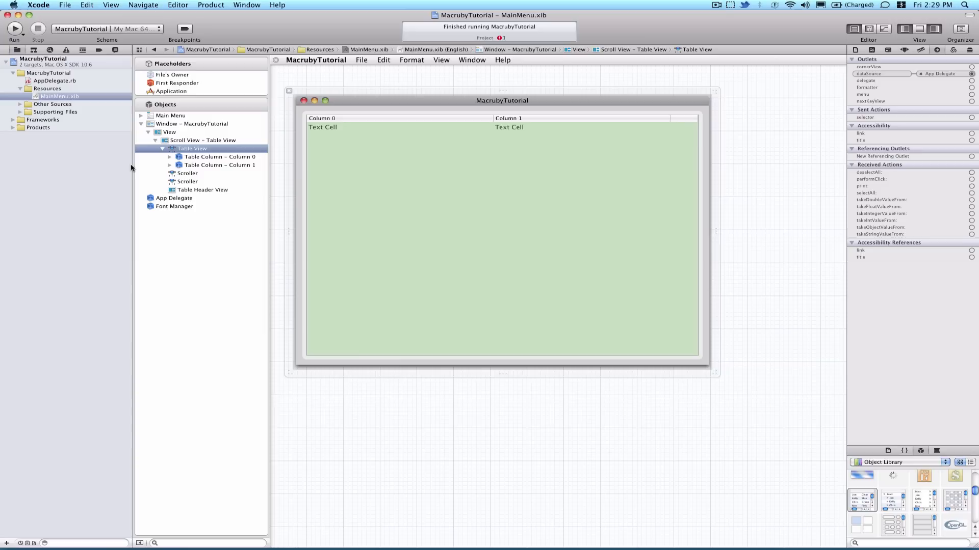
mouse_move(67, 82)
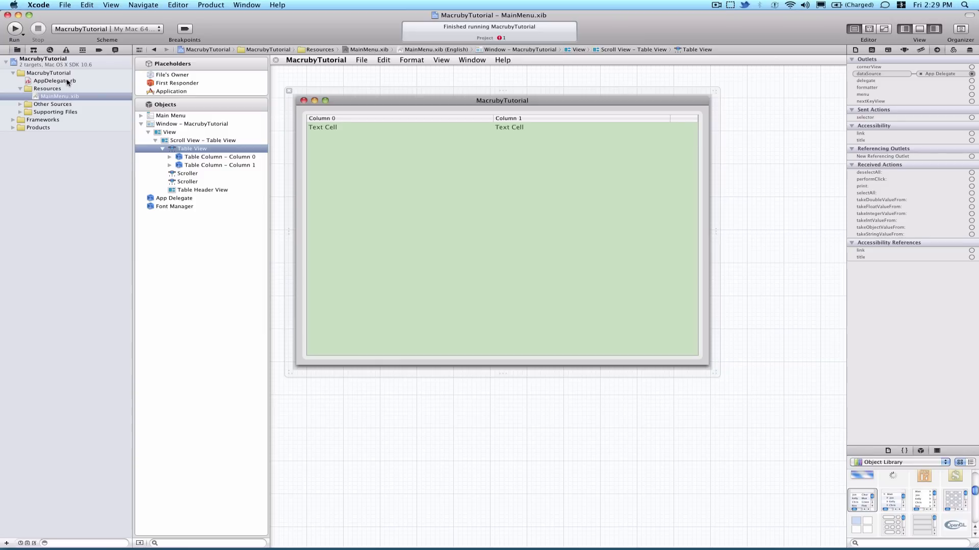
mouse_move(65, 84)
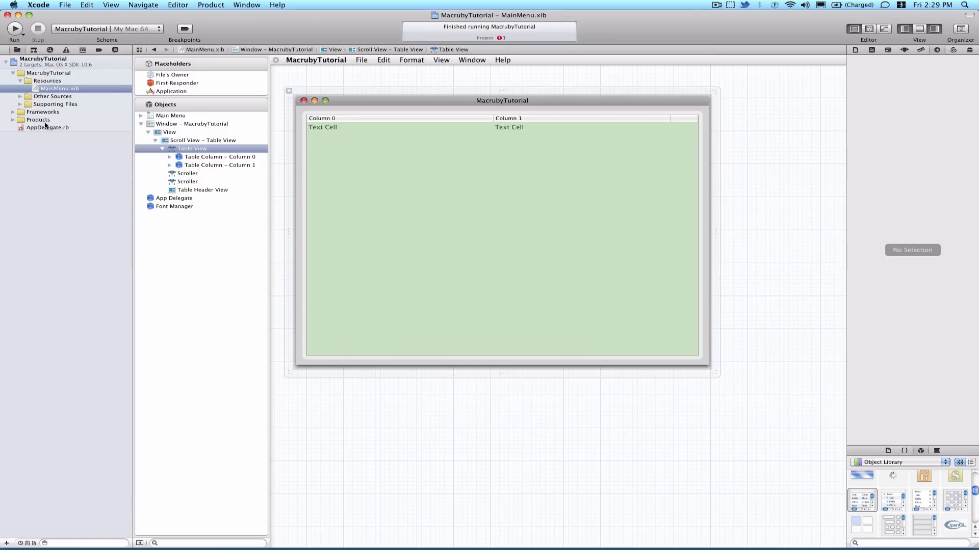
Open AppDelegate.rb and type def awakeFromNib with a starting @ line
left_click(43, 61)
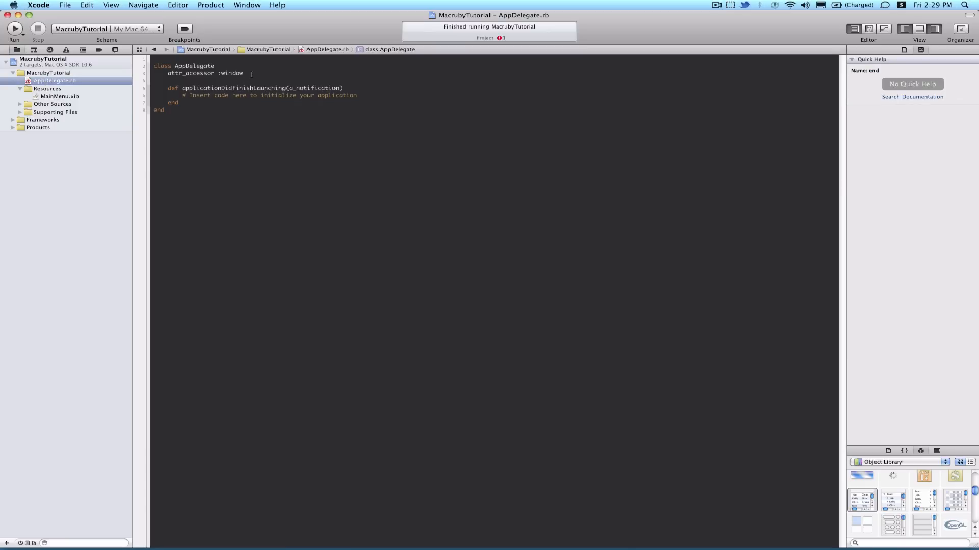
type("def")
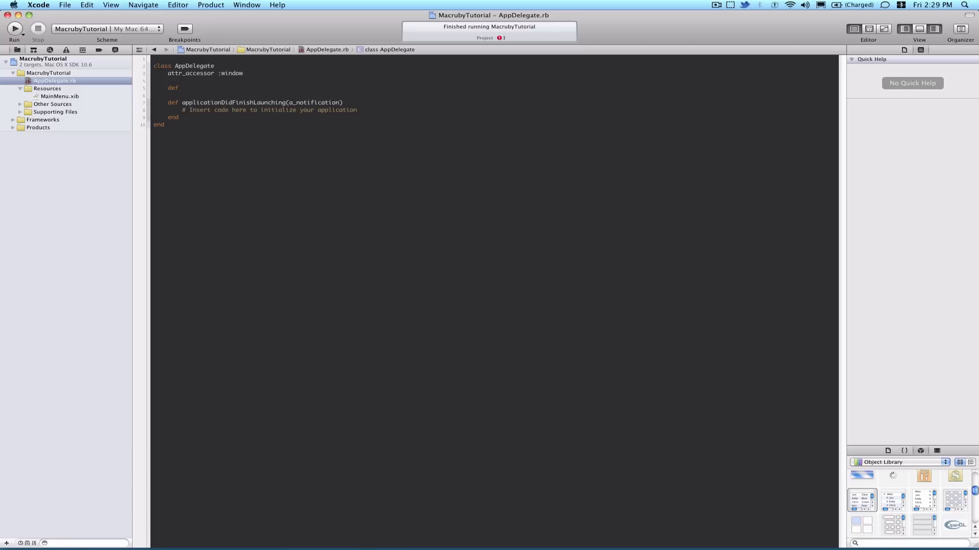
type("awake")
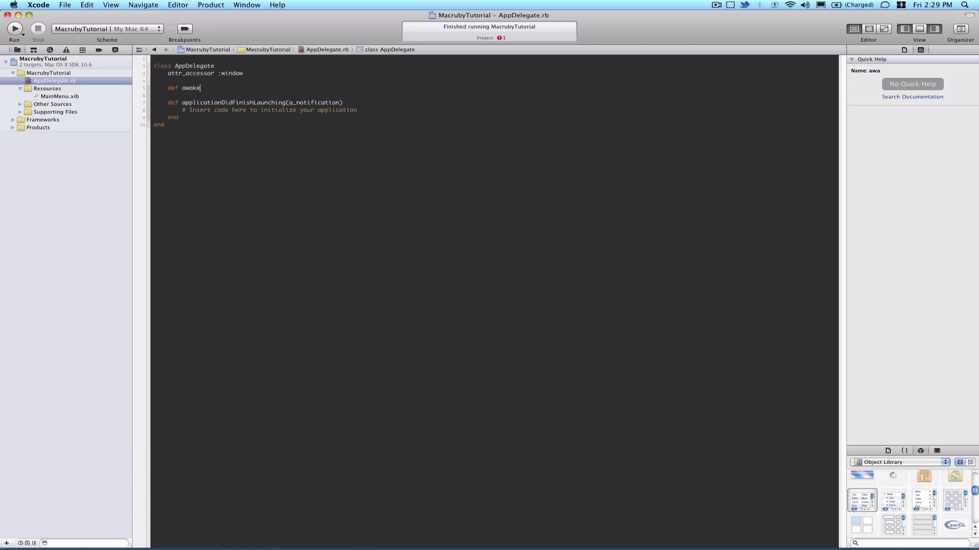
type("FromNib")
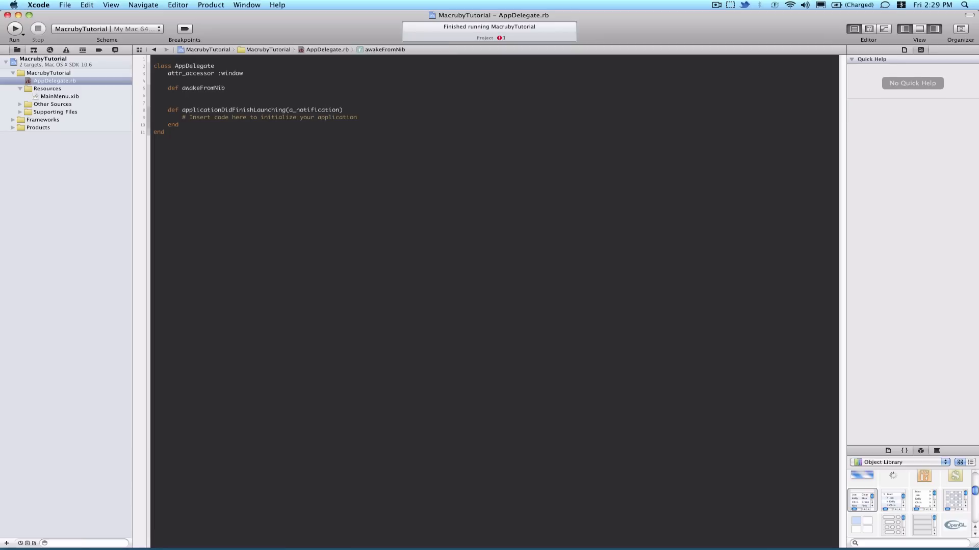
type("@")
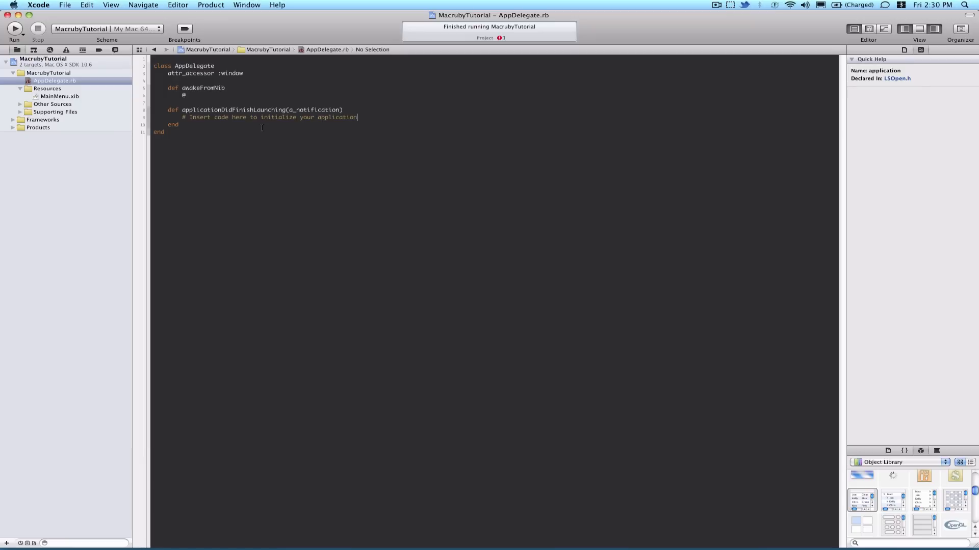
left_click(185, 95)
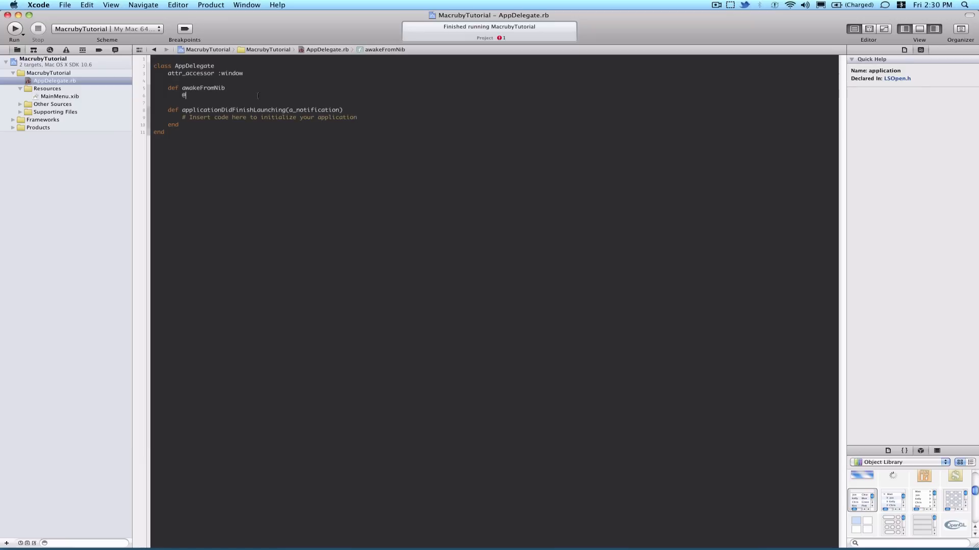
type("data")
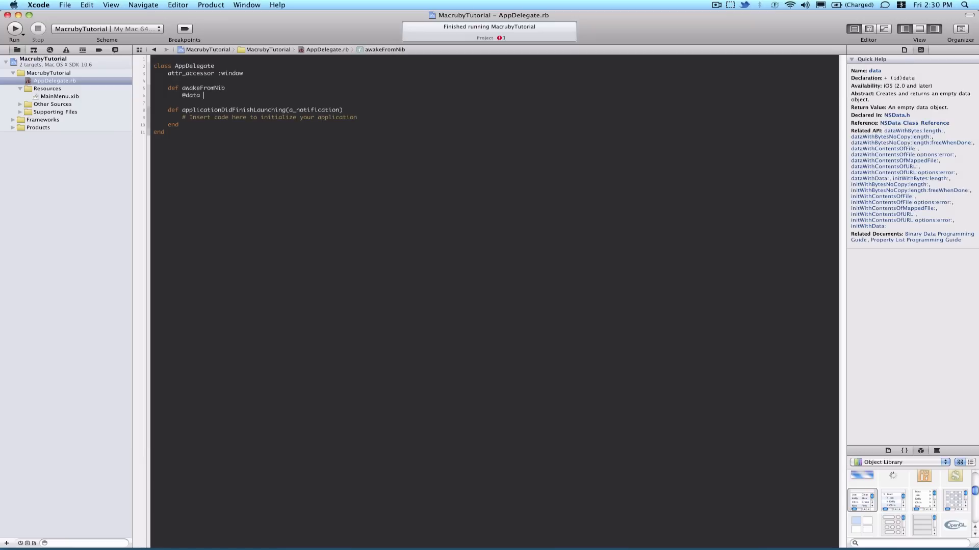
type("= [['row")
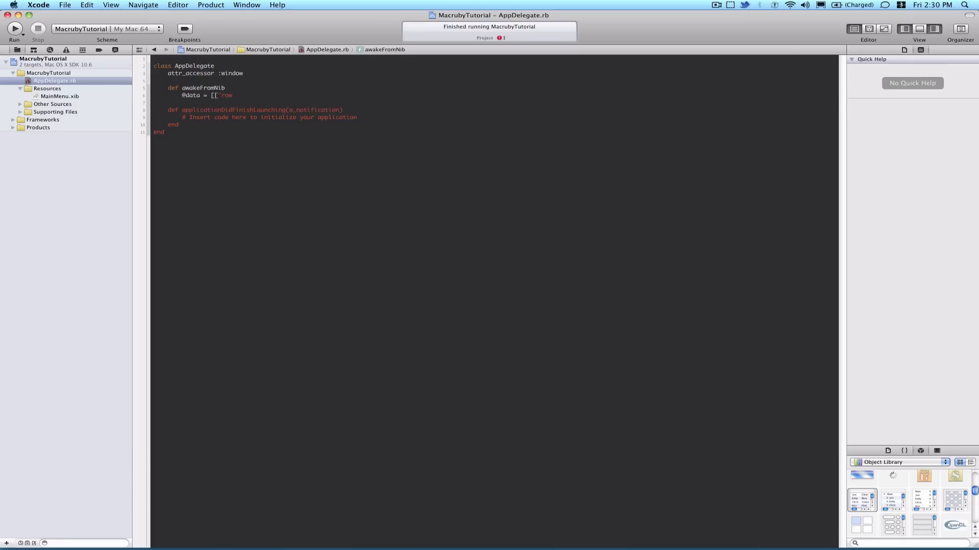
type("1, column")
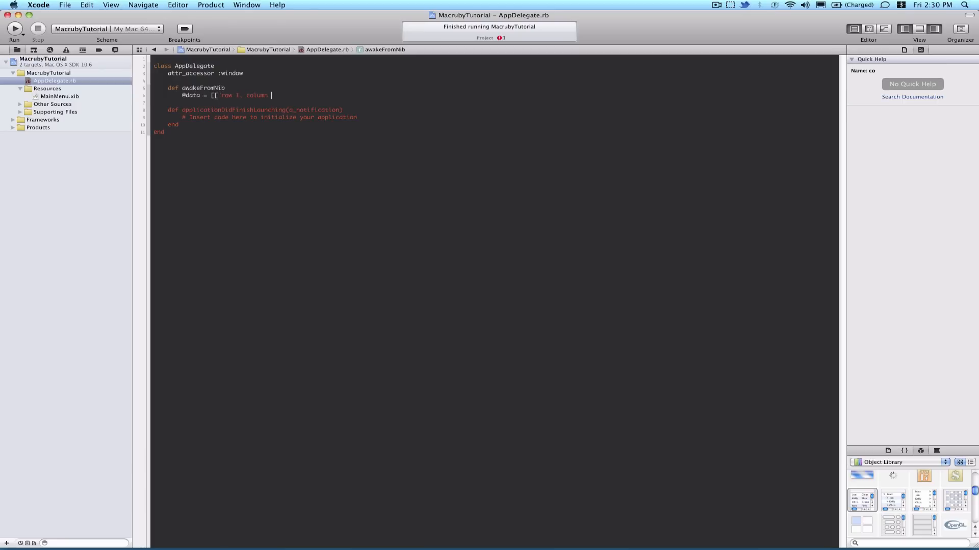
type("1\", \"row 1,")
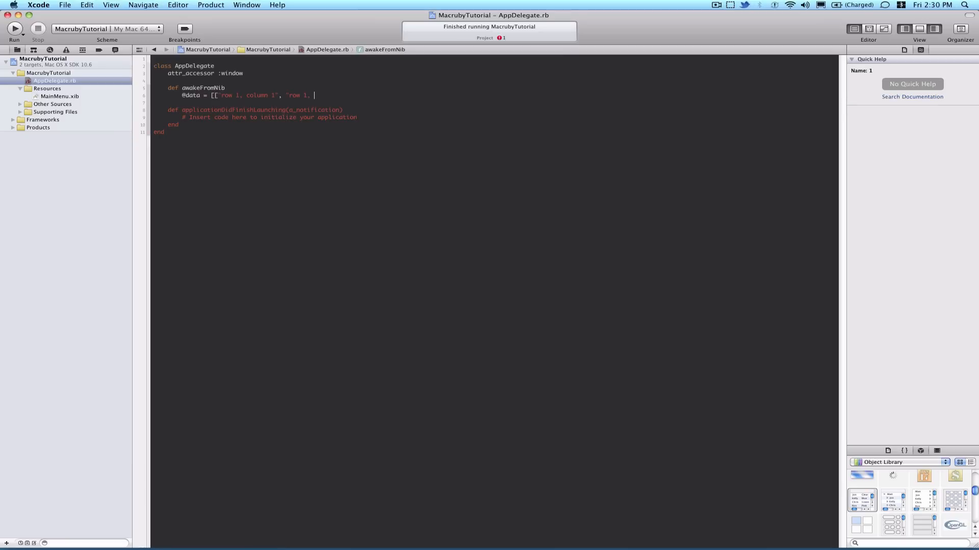
type("column 2\"")
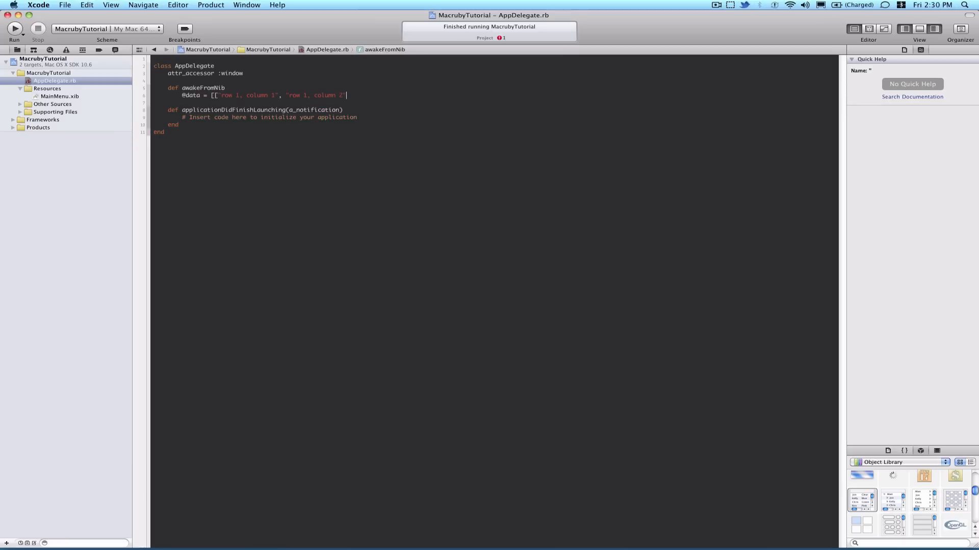
Add the second row ['row 2, column 1', 'row 2, column 2'], close with end, and begin another def
type("], [")
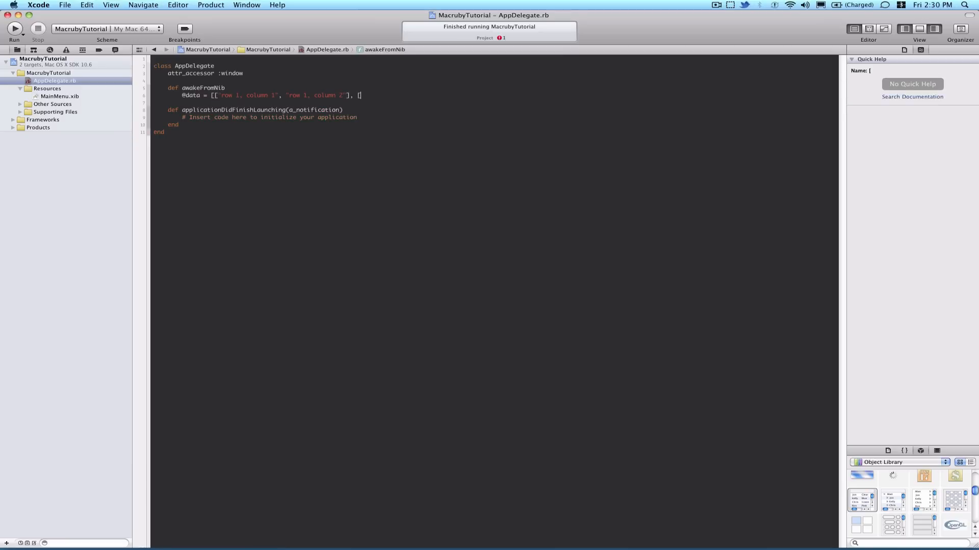
type("[\"row 2,")
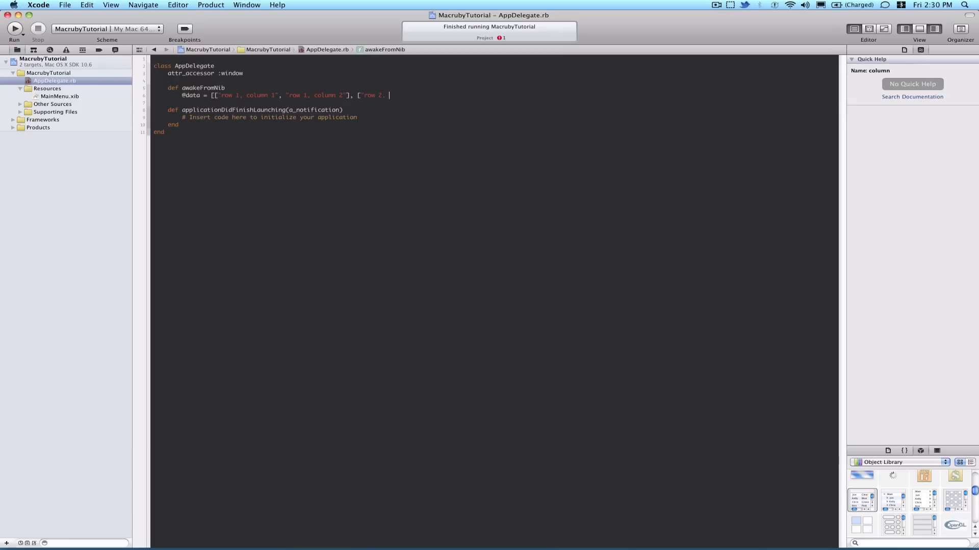
type("column 1")
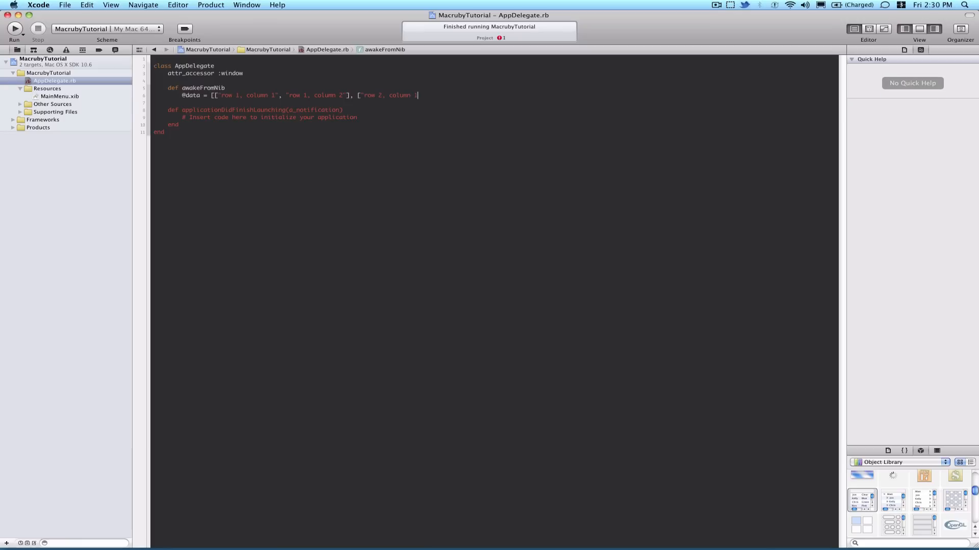
type(", \"row")
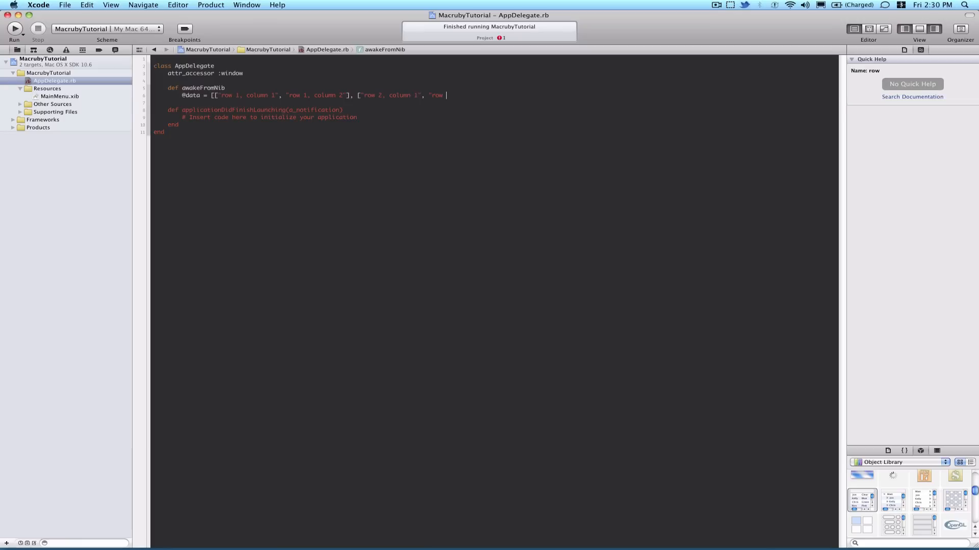
type("2, column 2\"")
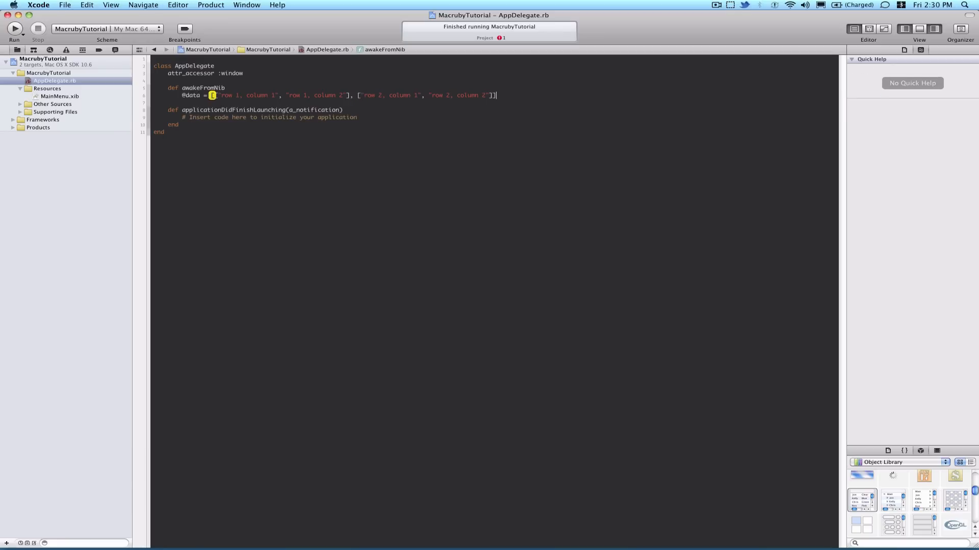
type("end")
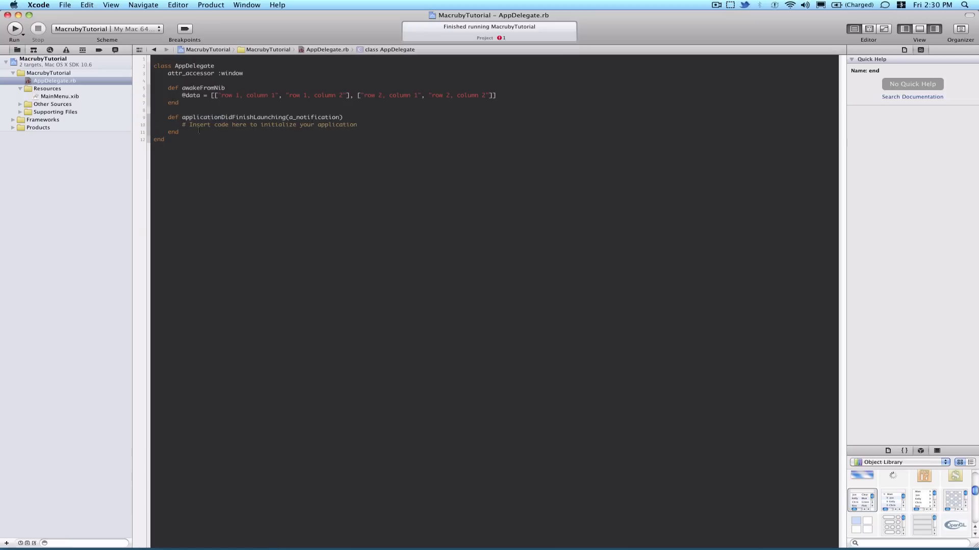
type("def")
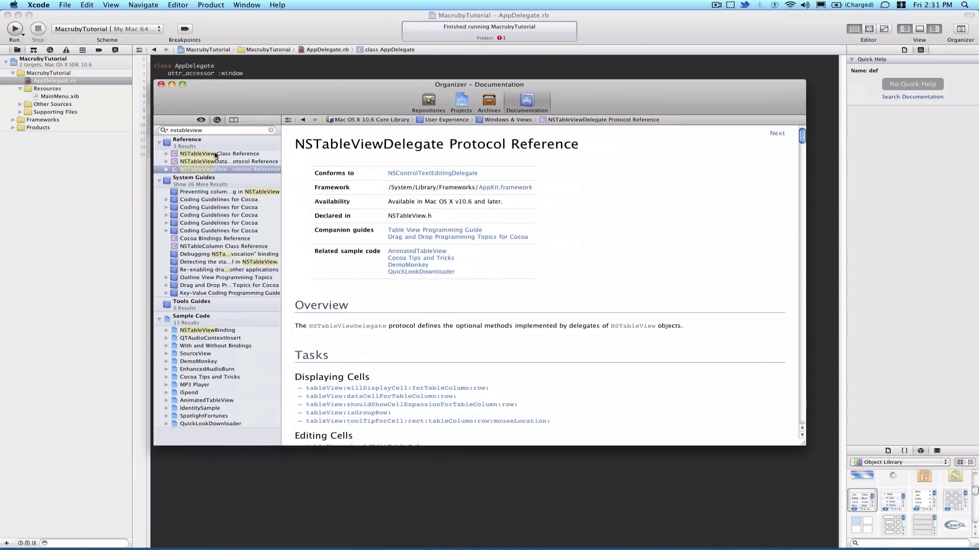
left_click(224, 161)
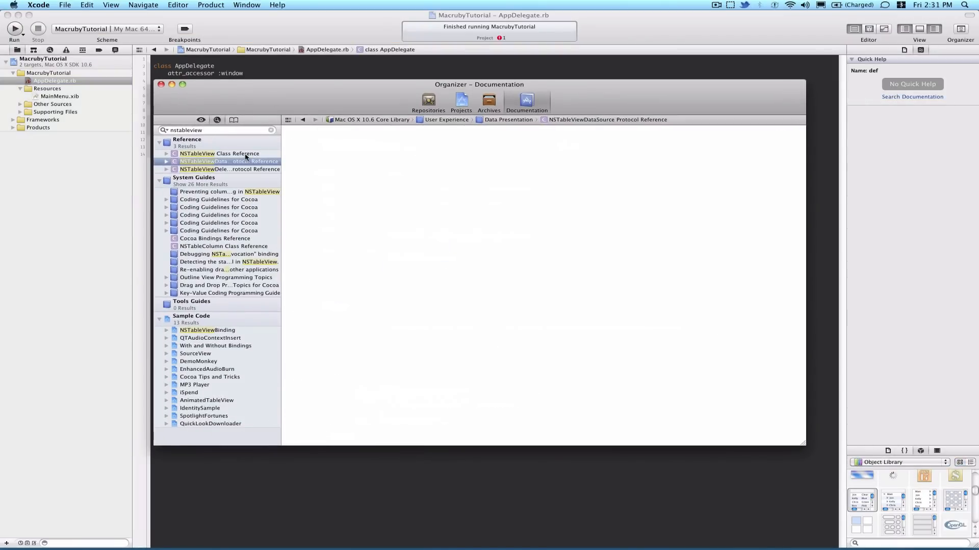
left_click(229, 162)
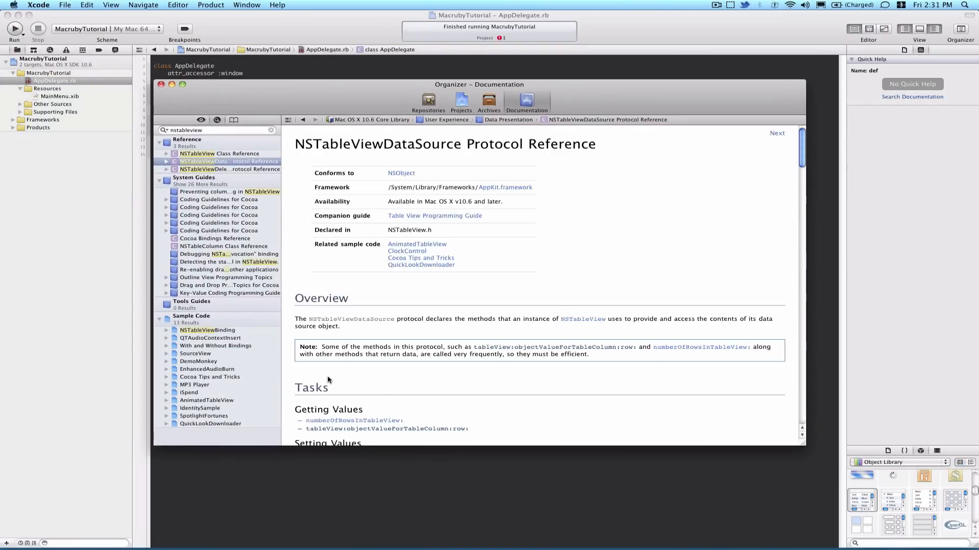
scroll("down", 3)
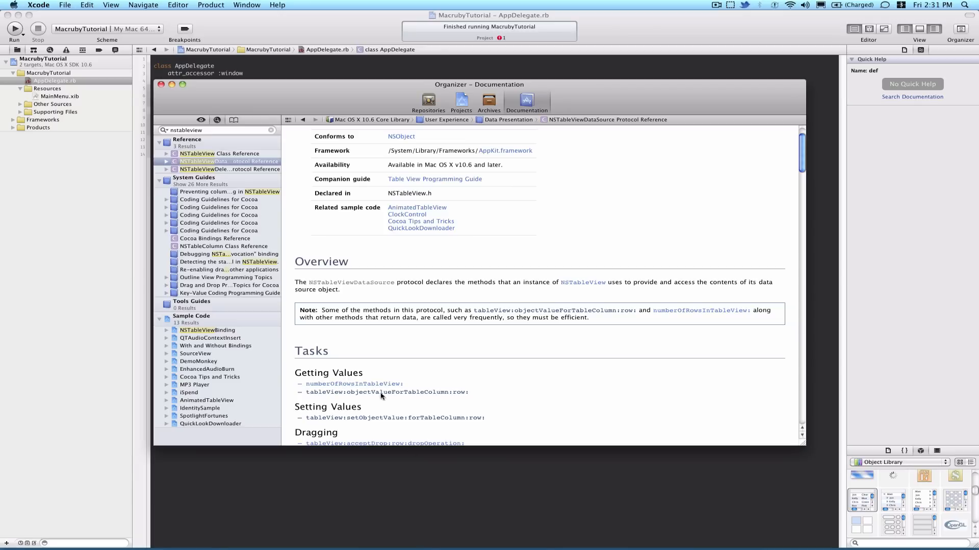
mouse_move(351, 392)
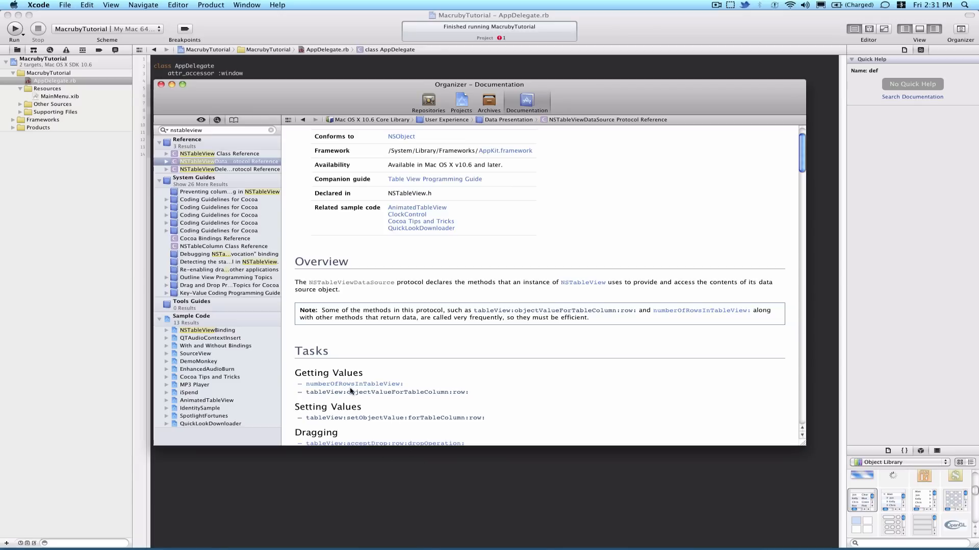
left_click(162, 84)
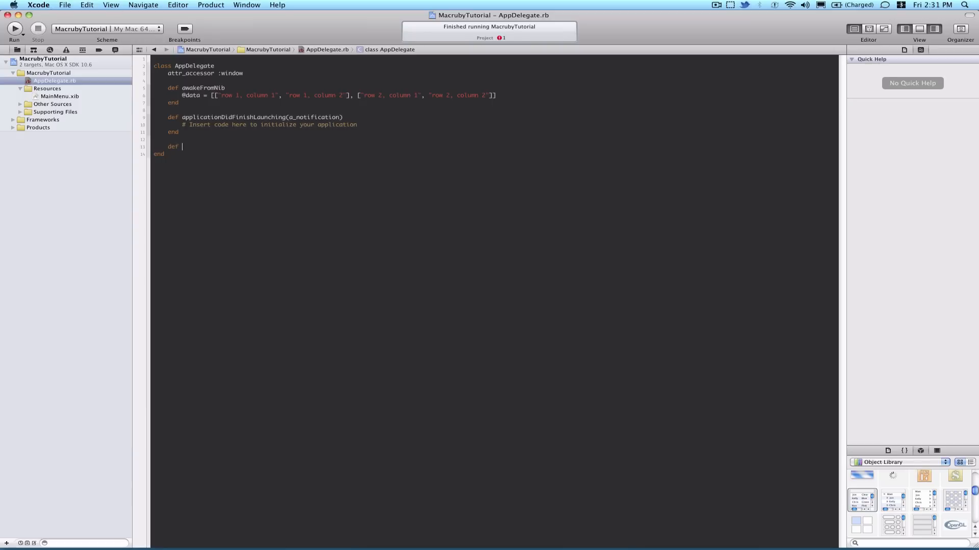
type("nu")
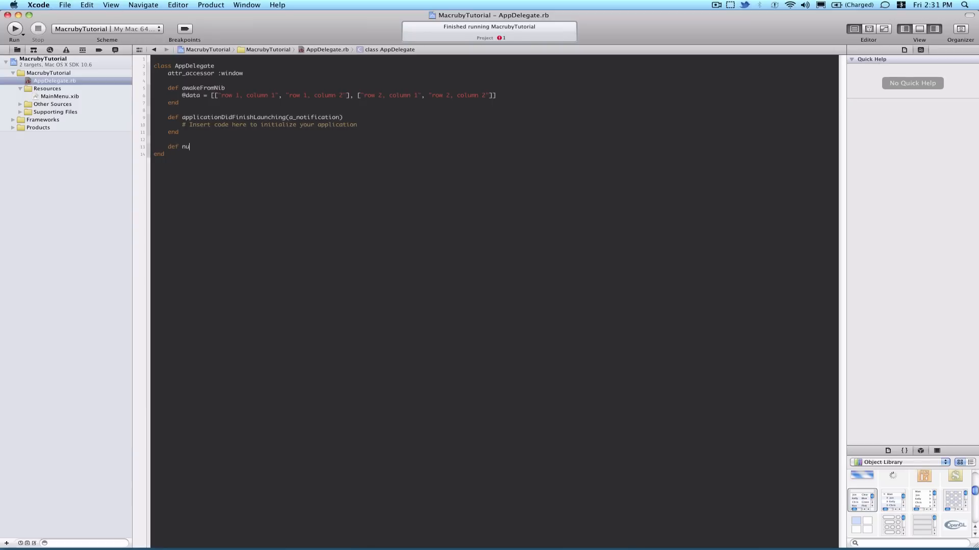
type("mberOfRu")
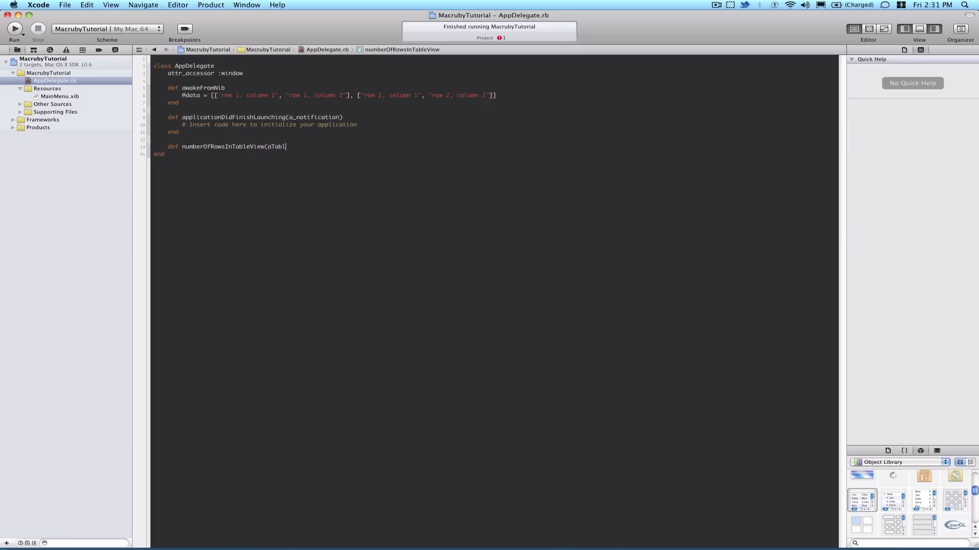
type("leView)")
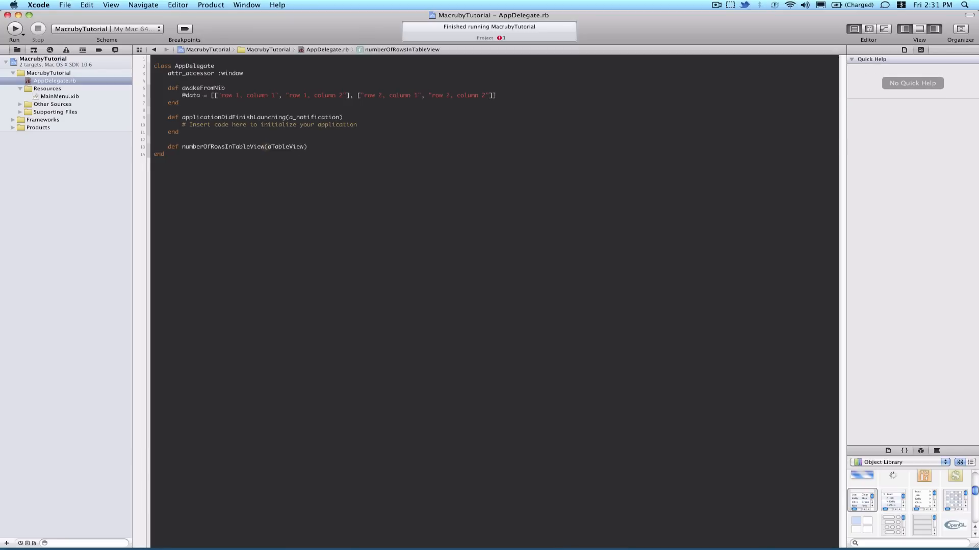
type("e")
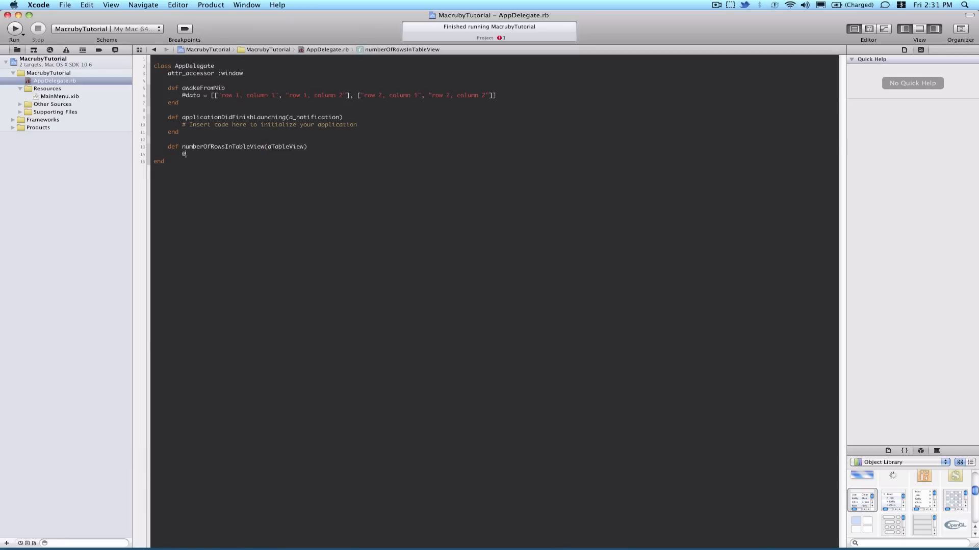
type("@data.")
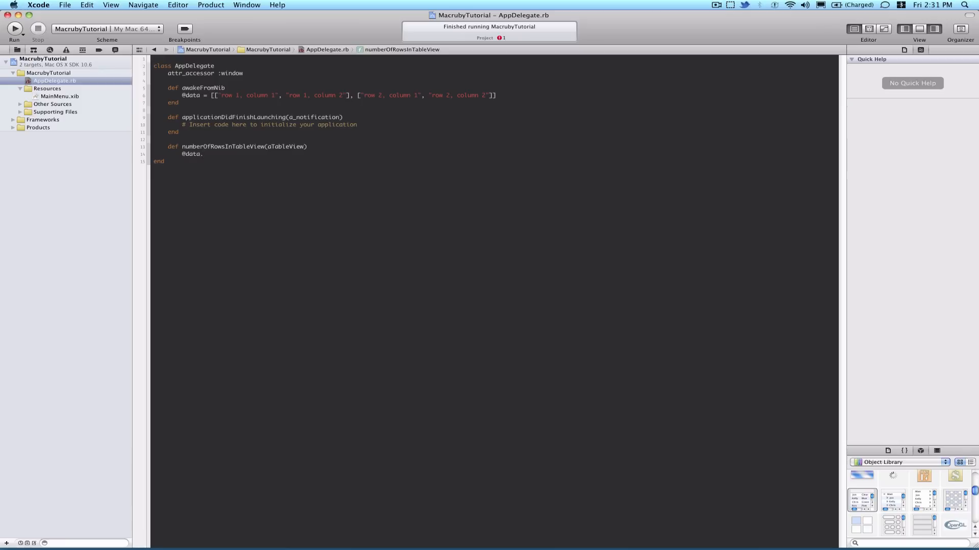
type("size")
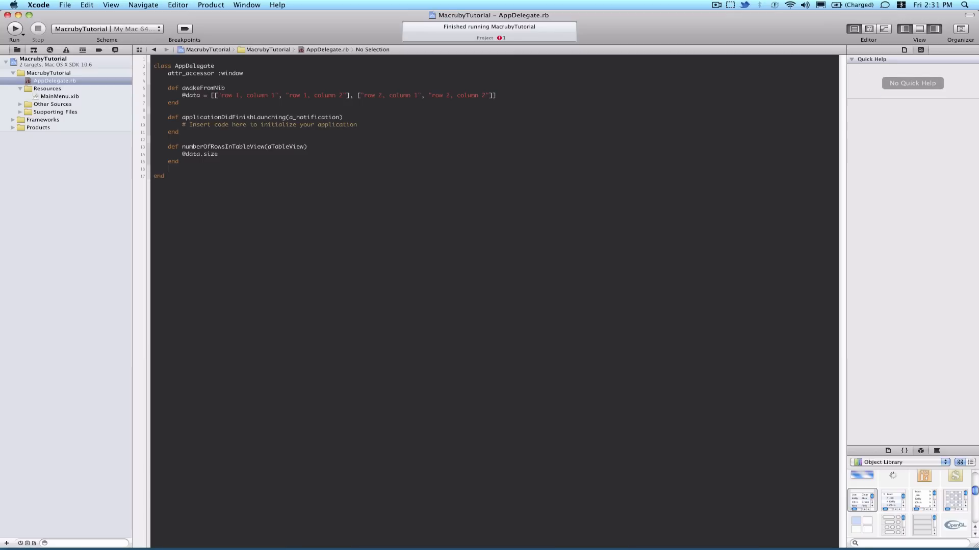
Start a new def below numberOfRowsInTableView, then return to the editor after checking the docs
type("def")
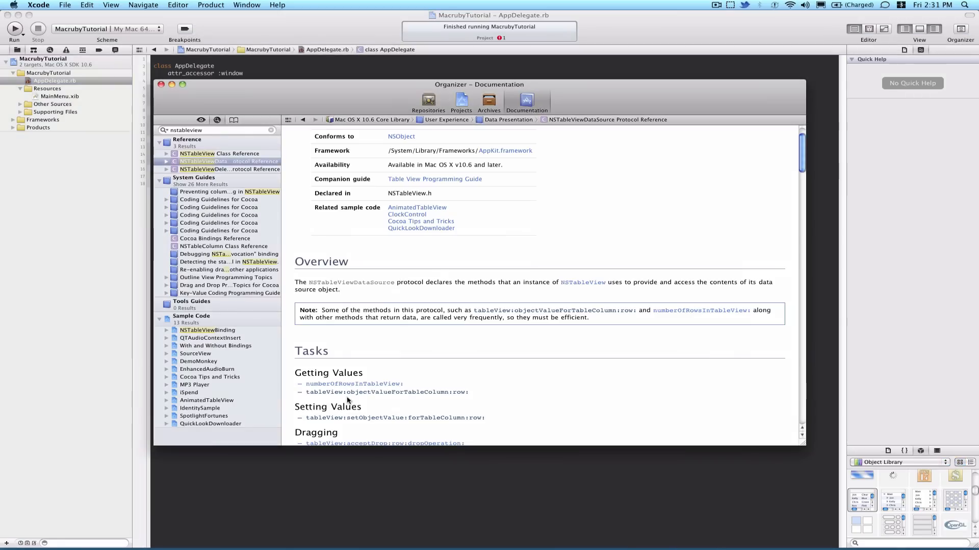
mouse_move(367, 411)
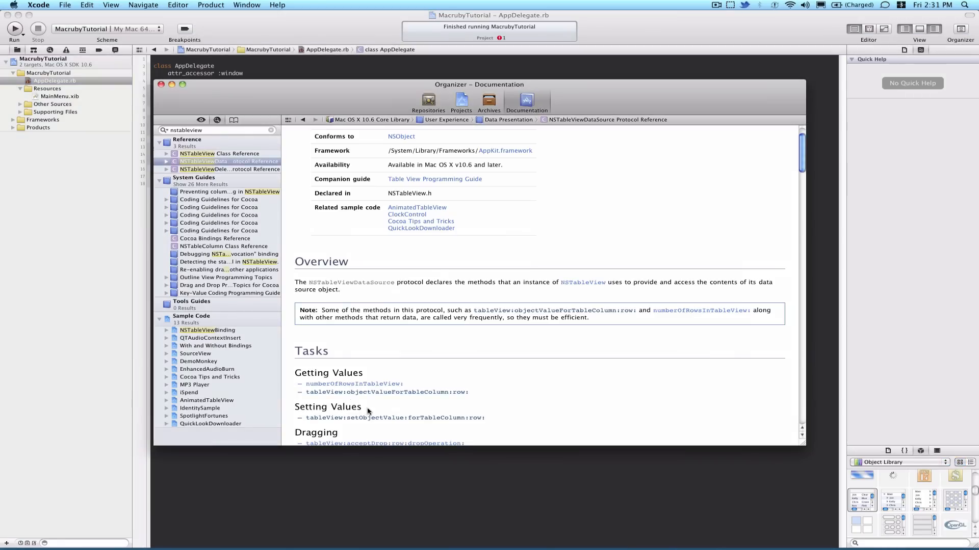
left_click(384, 392)
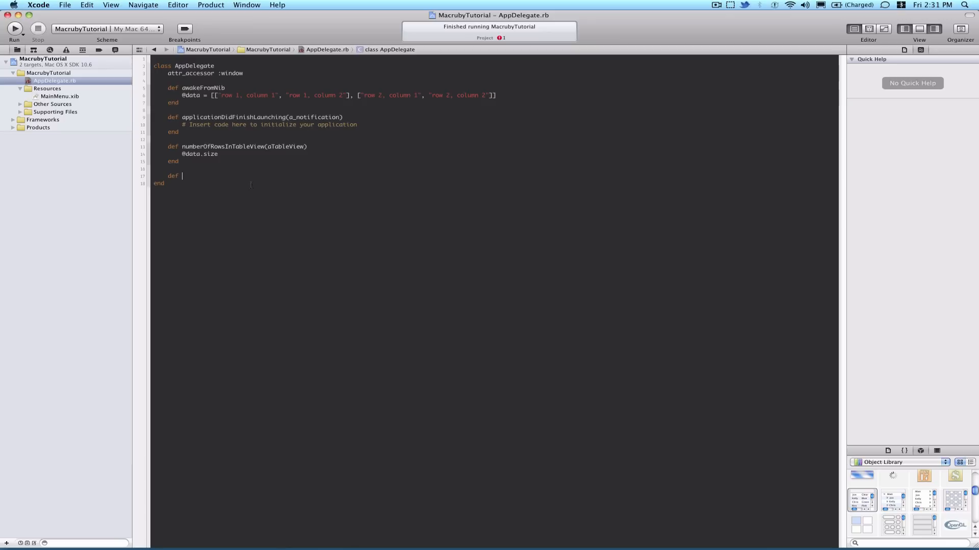
Write the new method's opening signature as tableView(aTableView
type("tableView(")
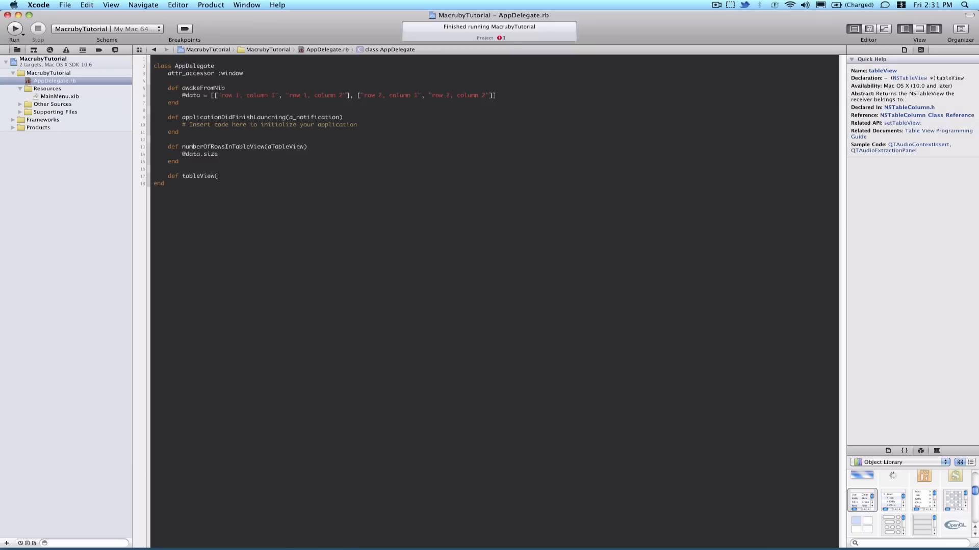
type("a")
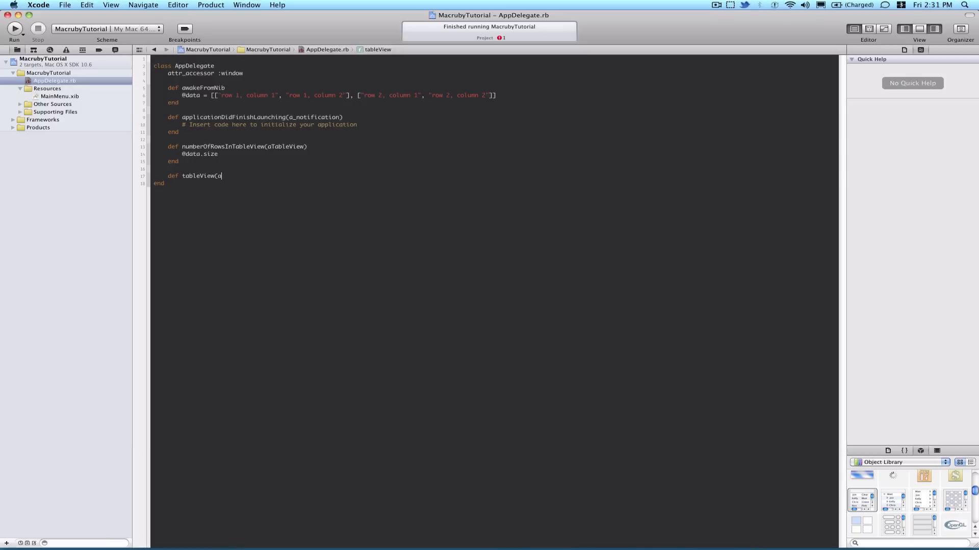
type("aTableView")
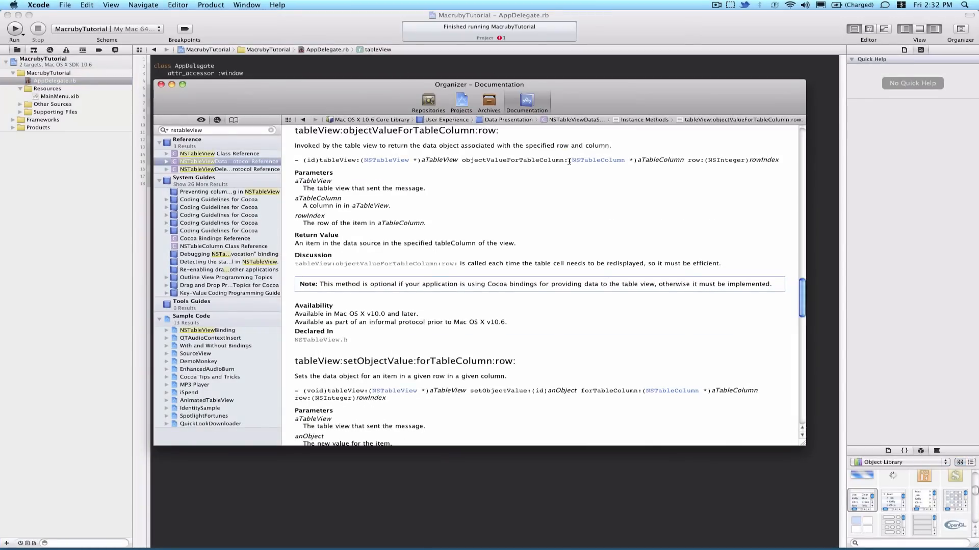
Select the method name in the documentation and return to the AppDelegate signature
double_click(513, 159)
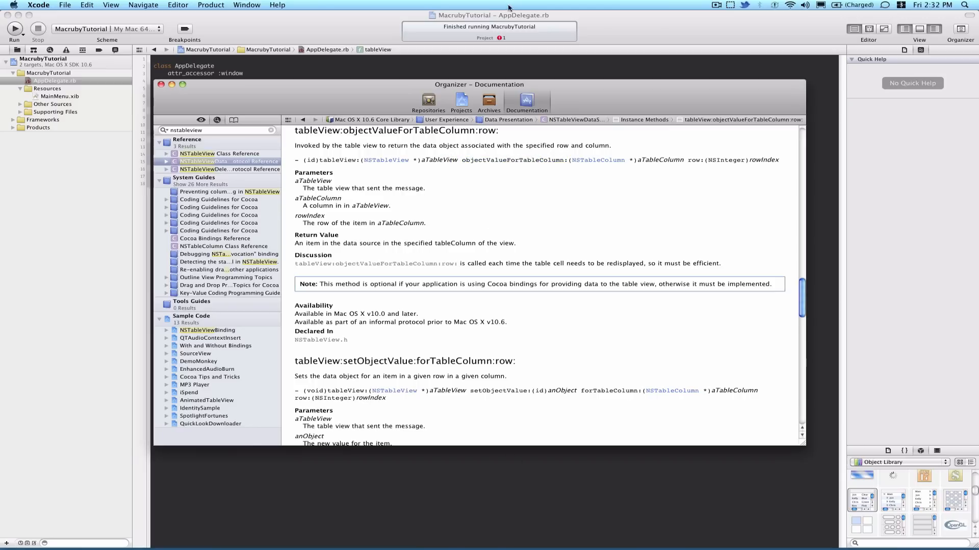
left_click(161, 84)
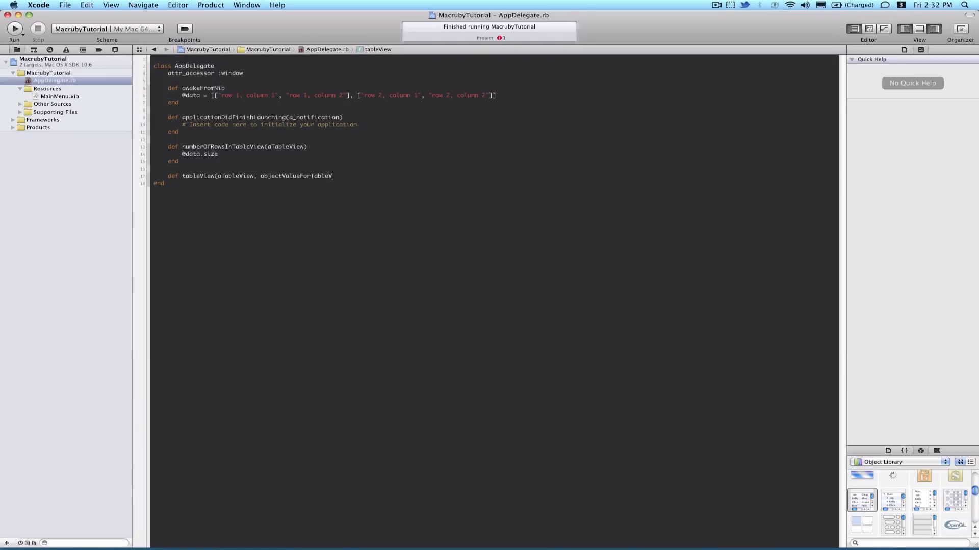
Complete the signature as tableView(aTableView, objectValueForTableColumn: aColumn, row: rowIndex)
key("Backspace")
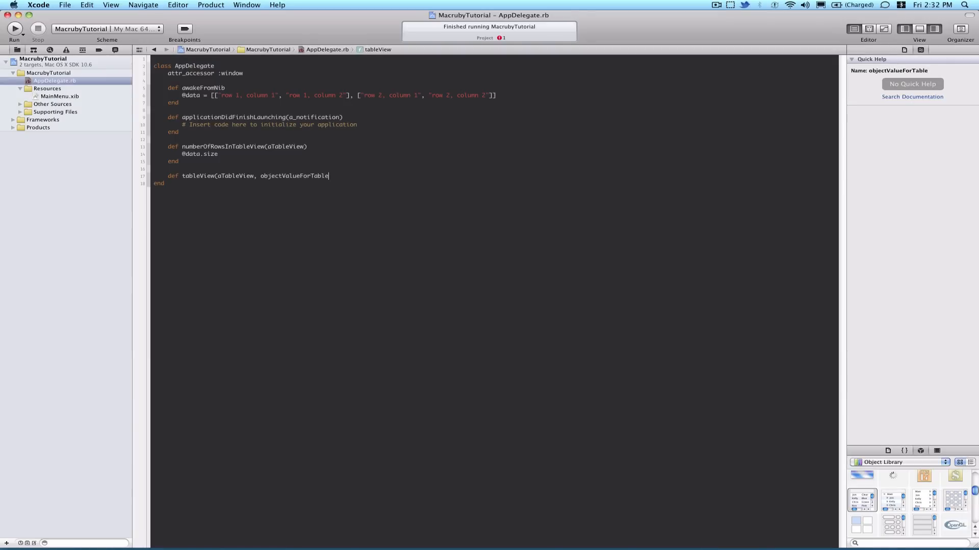
type("Column:")
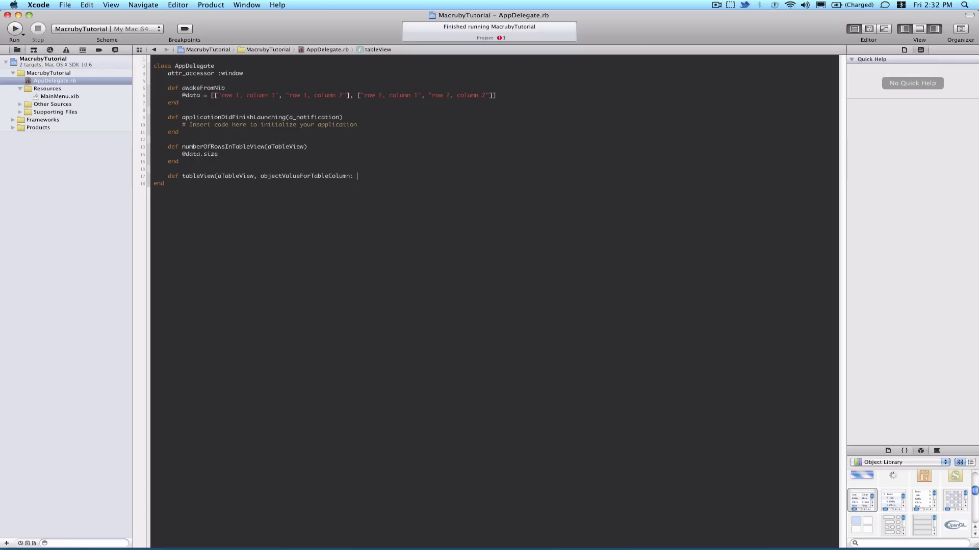
type("ac")
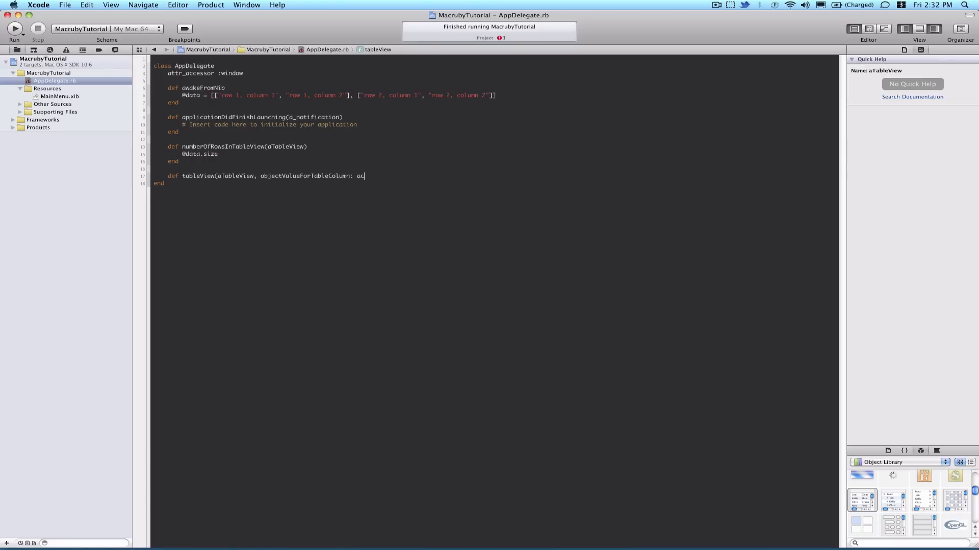
type("Column,")
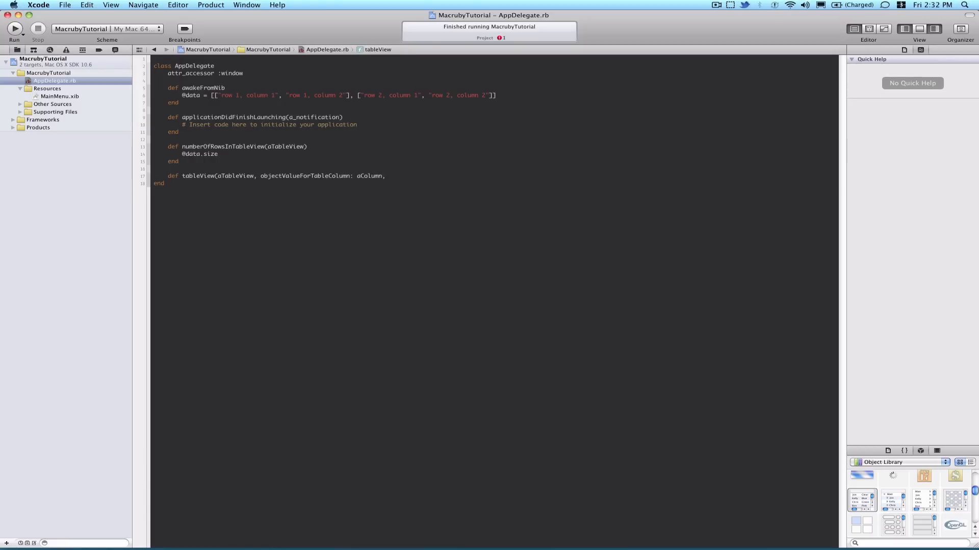
type("row:")
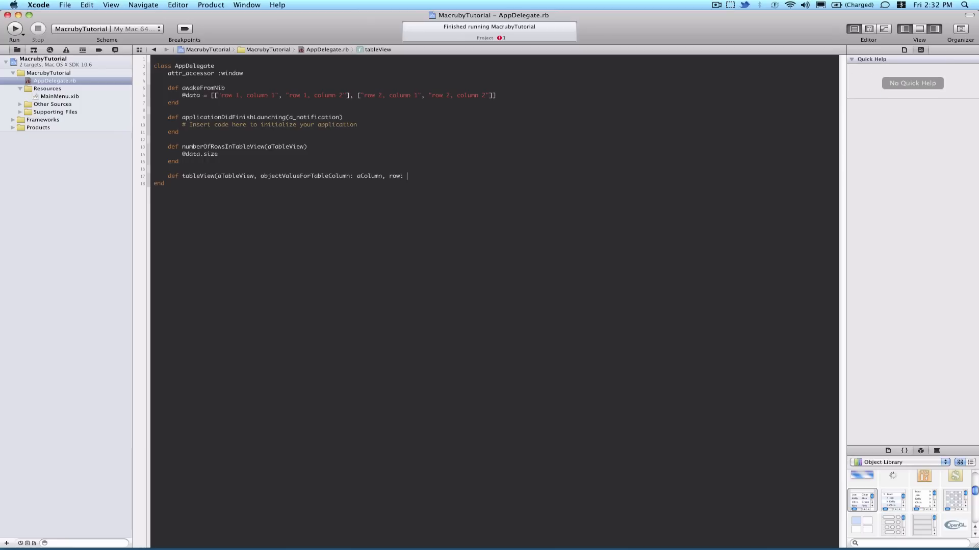
type("rowIndex)")
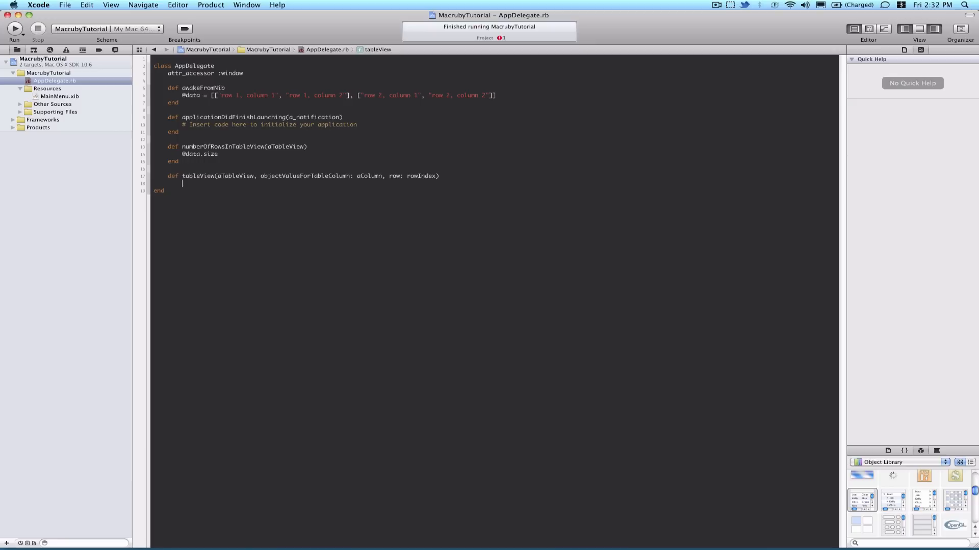
type("rowData =")
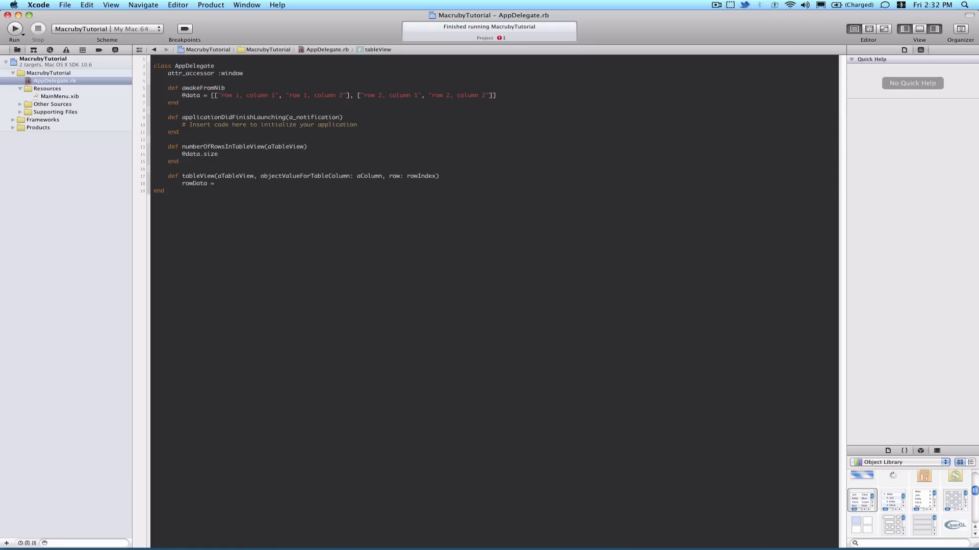
type("@data[")
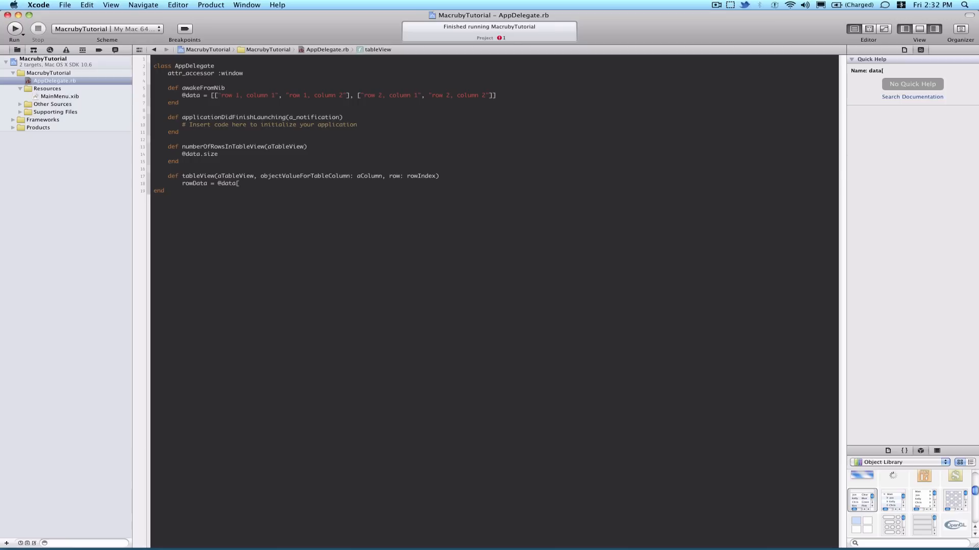
type("rowIndex")
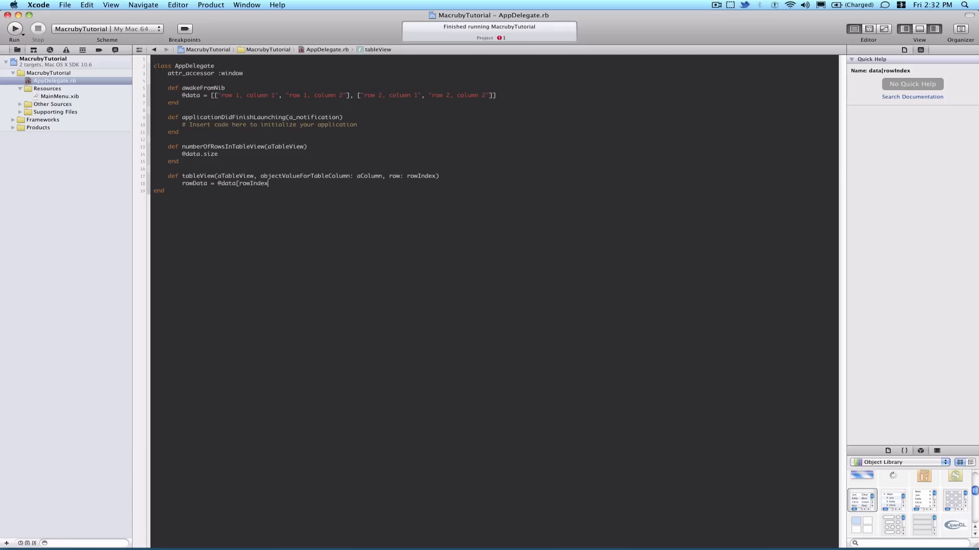
key("Return")
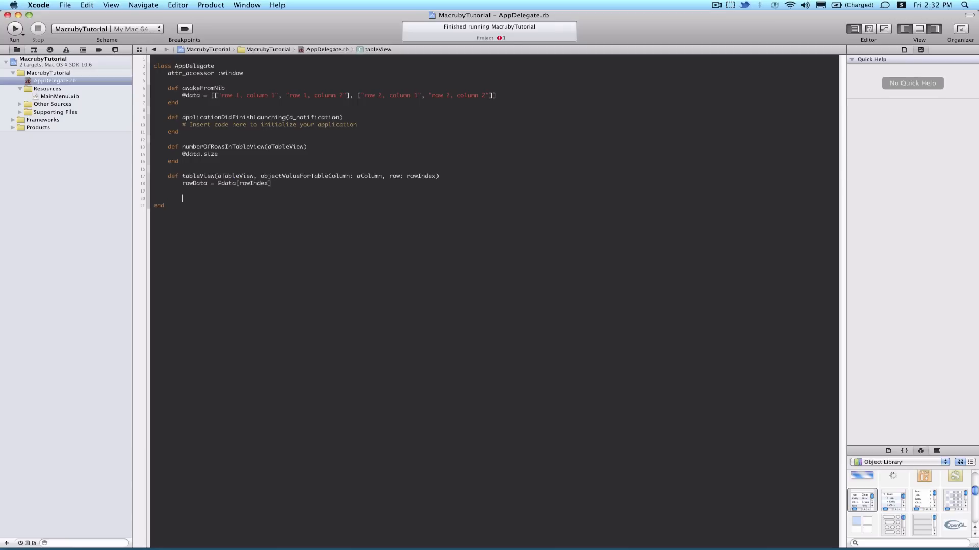
type("case aColumn.identifier")
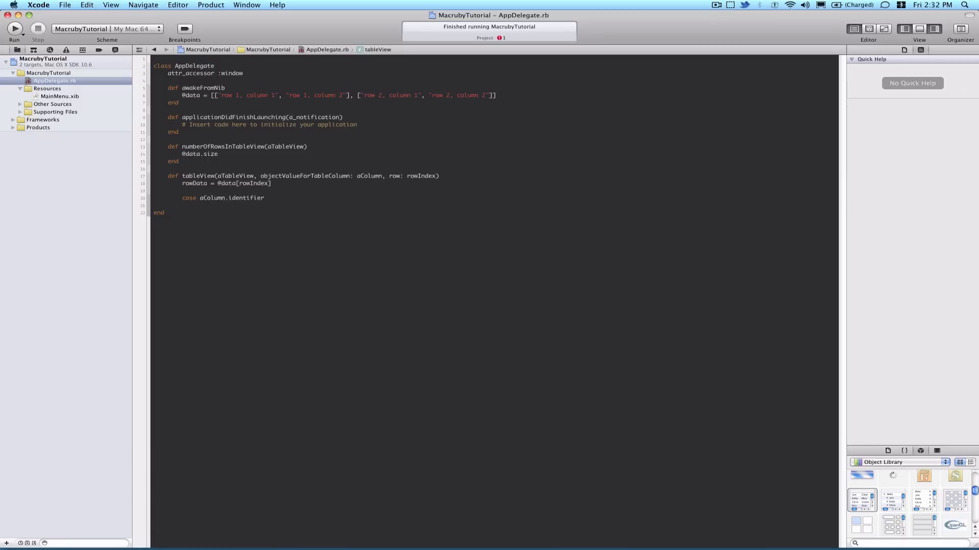
Add case branches: when 'column0' return rowData[0], when 'column1' return rowData[1]
type("when '")
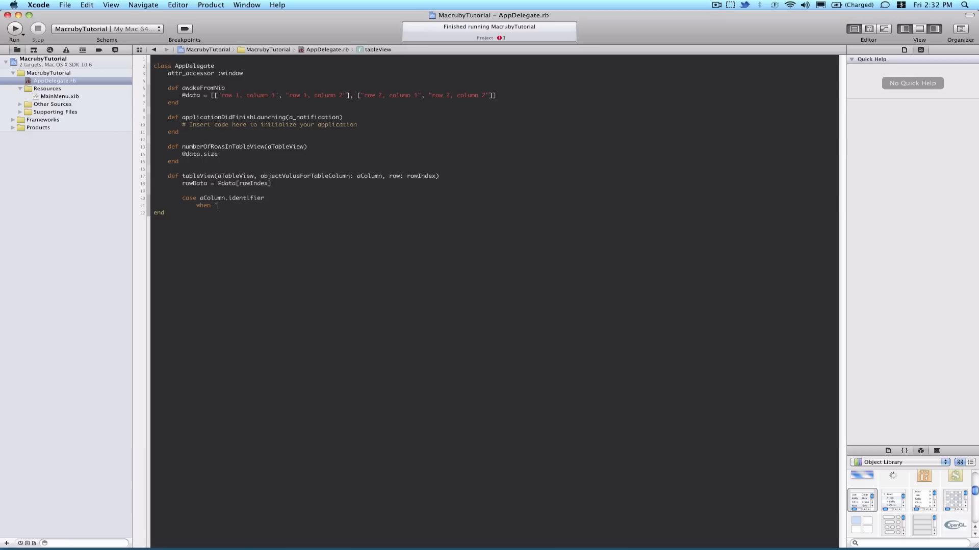
type("colum")
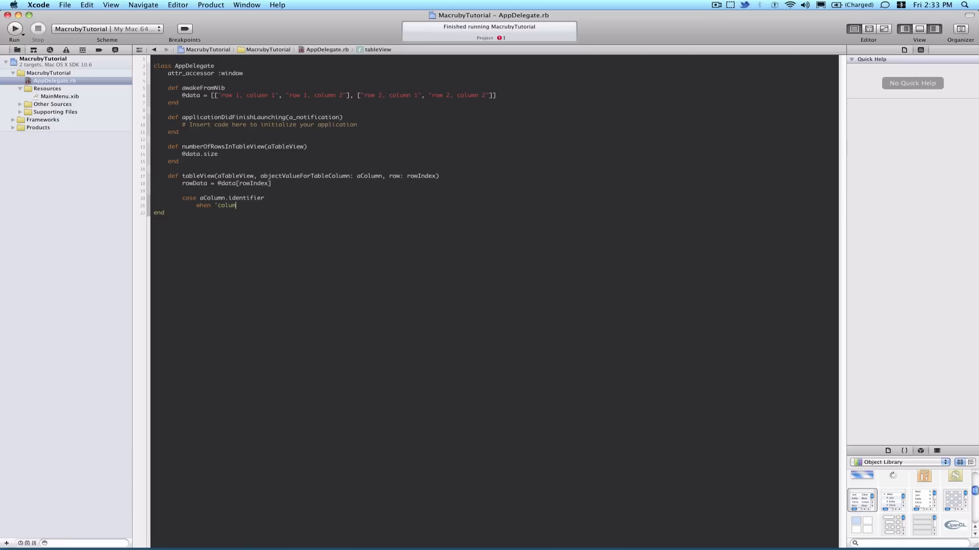
type("n0'")
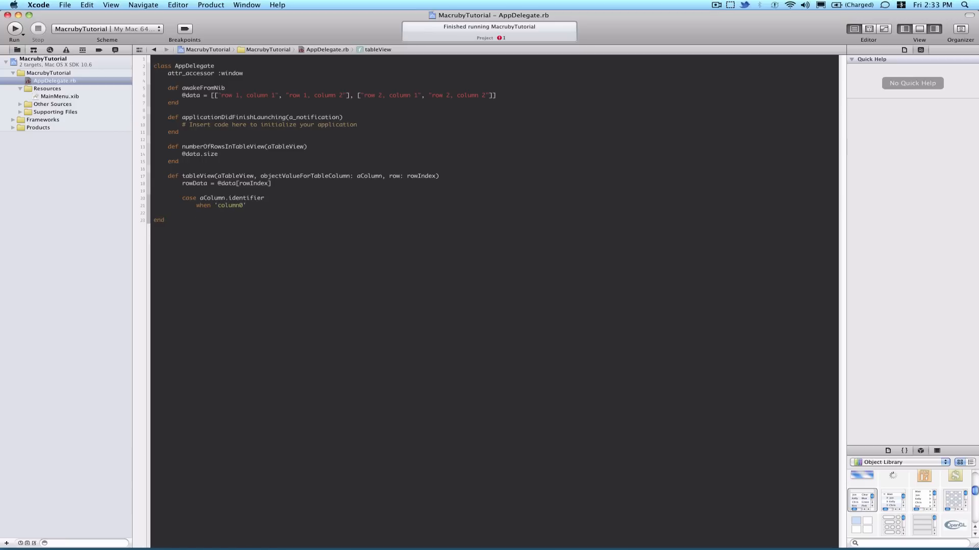
type("rowData")
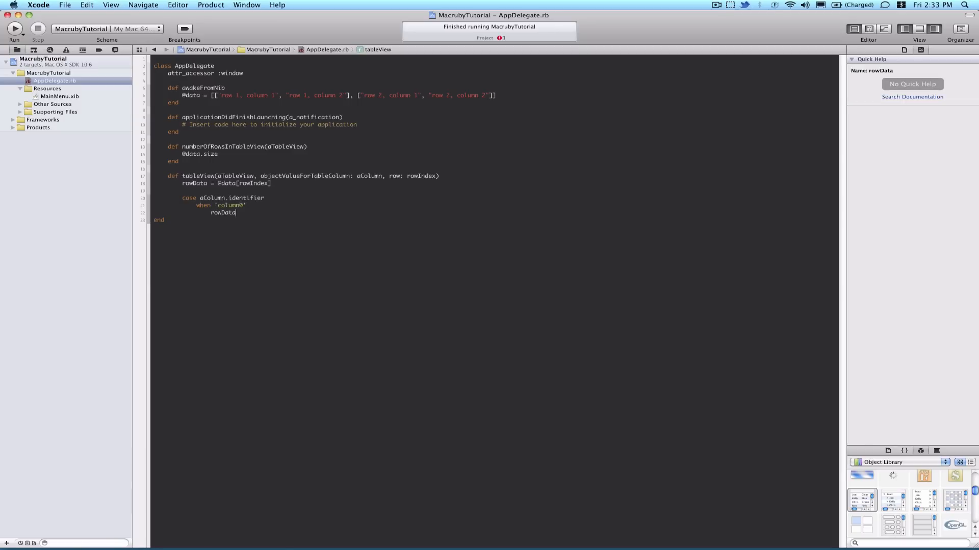
type("[0]")
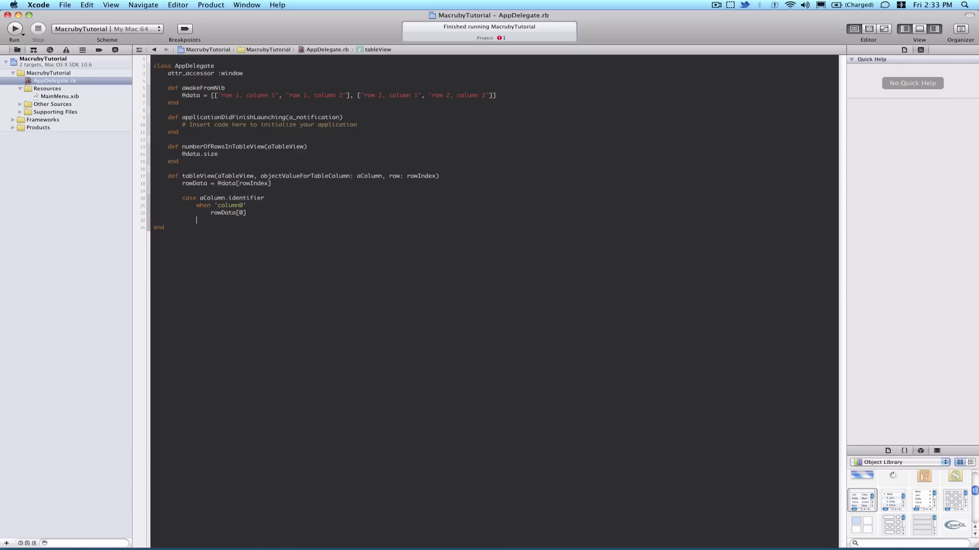
type("when")
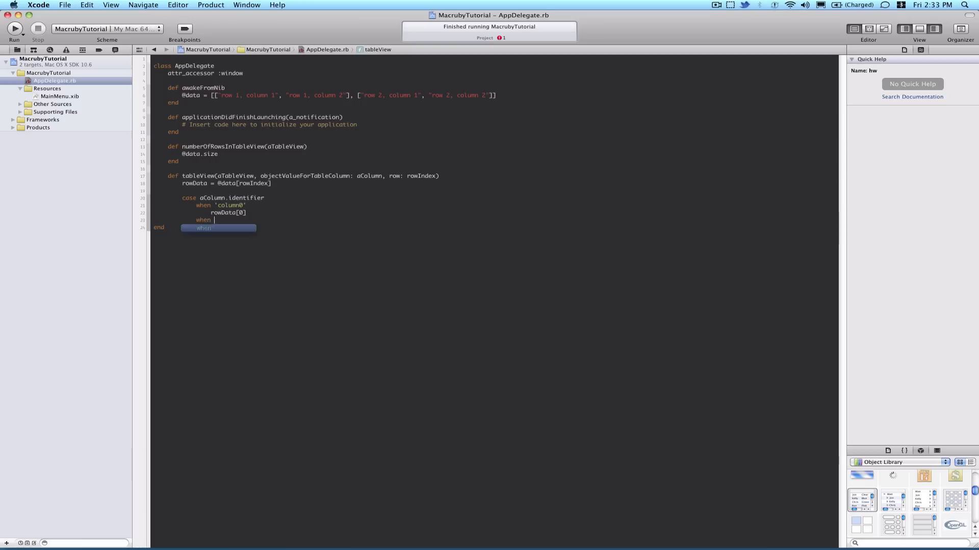
type("'col")
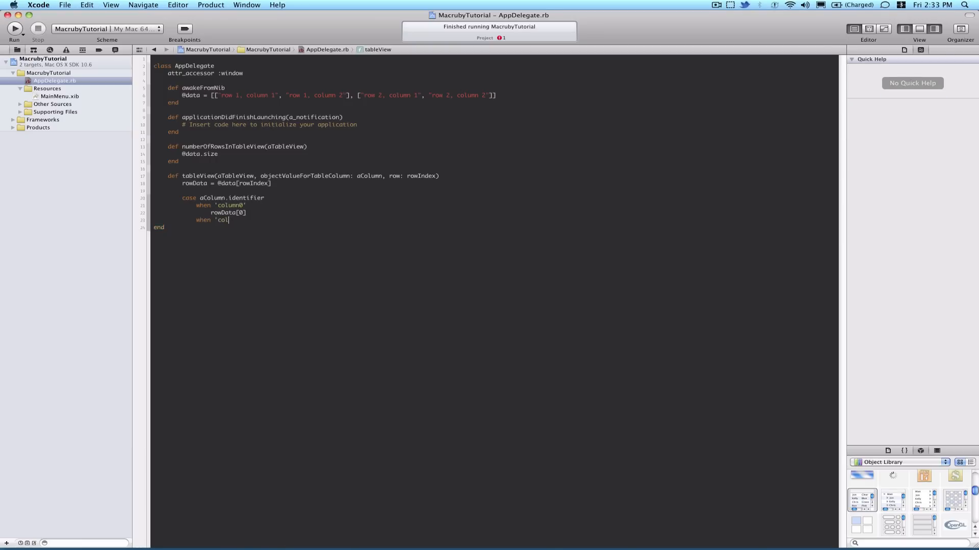
type("umn1'")
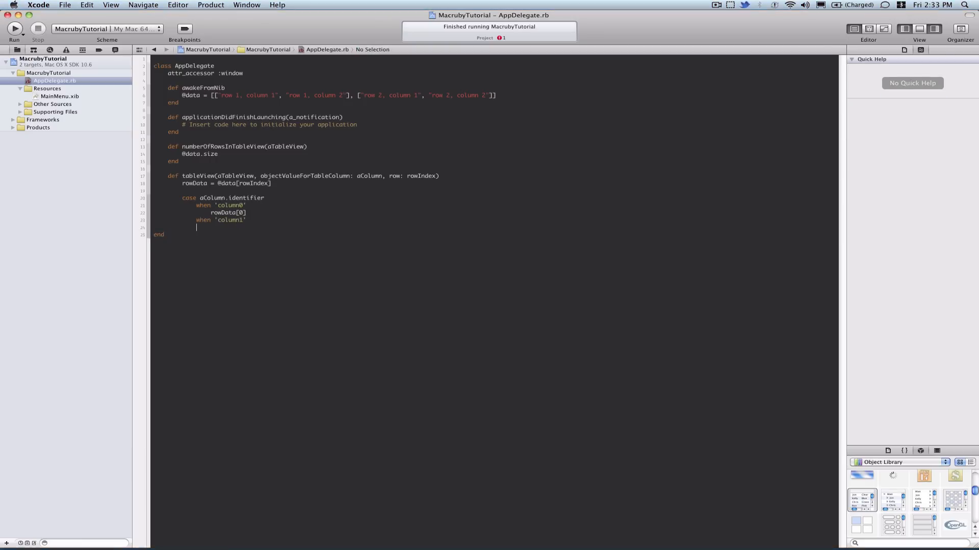
type("rowData[1")
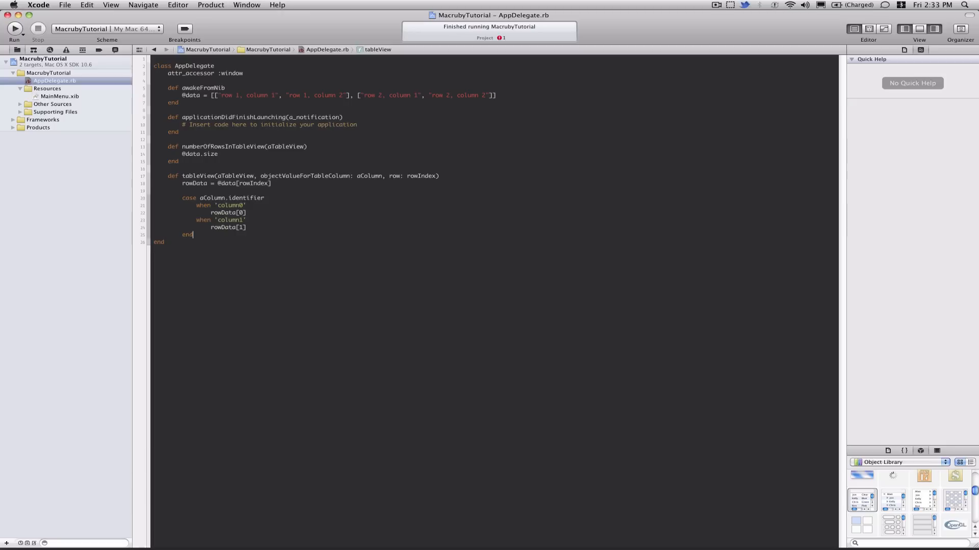
key("Return")
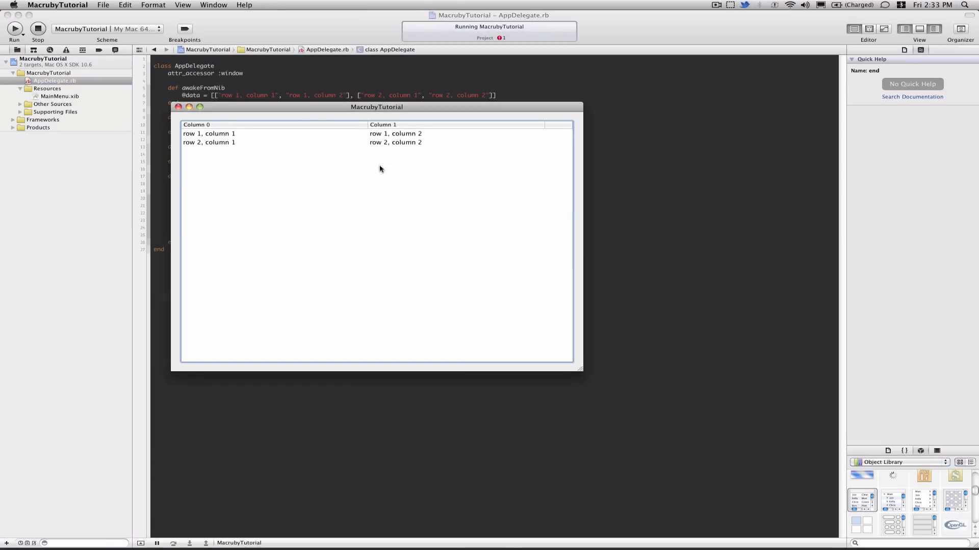
Select row 1, double-click its column 1 cell to edit, then select row 2
left_click(208, 133)
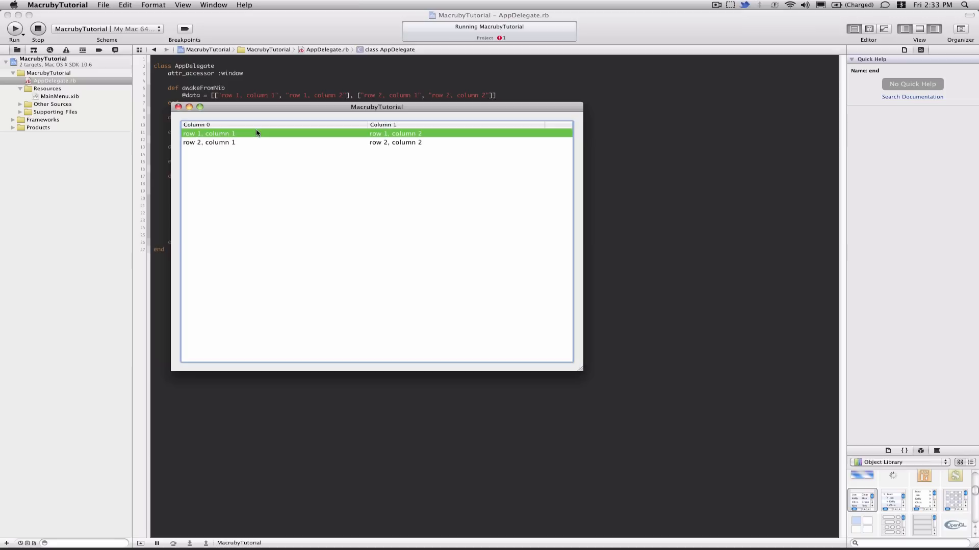
double_click(394, 133)
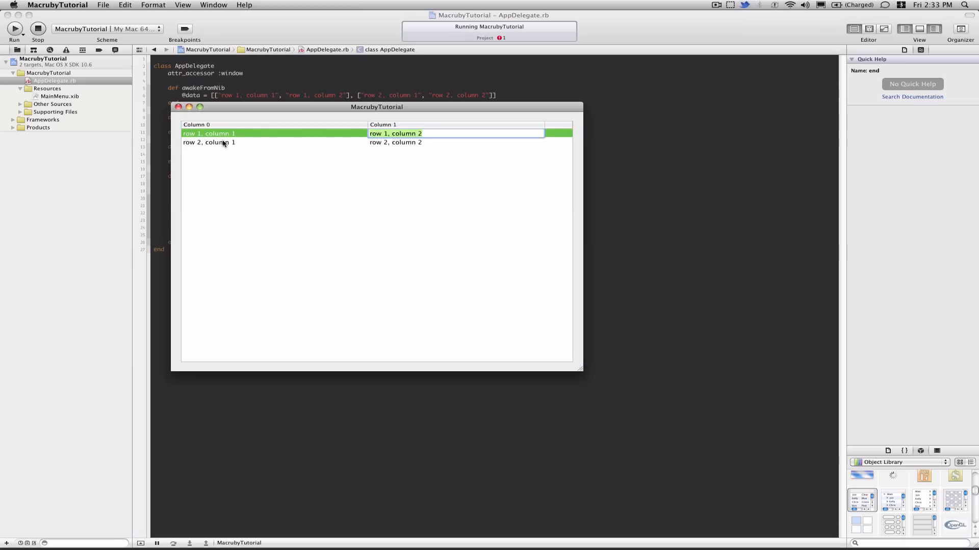
left_click(208, 142)
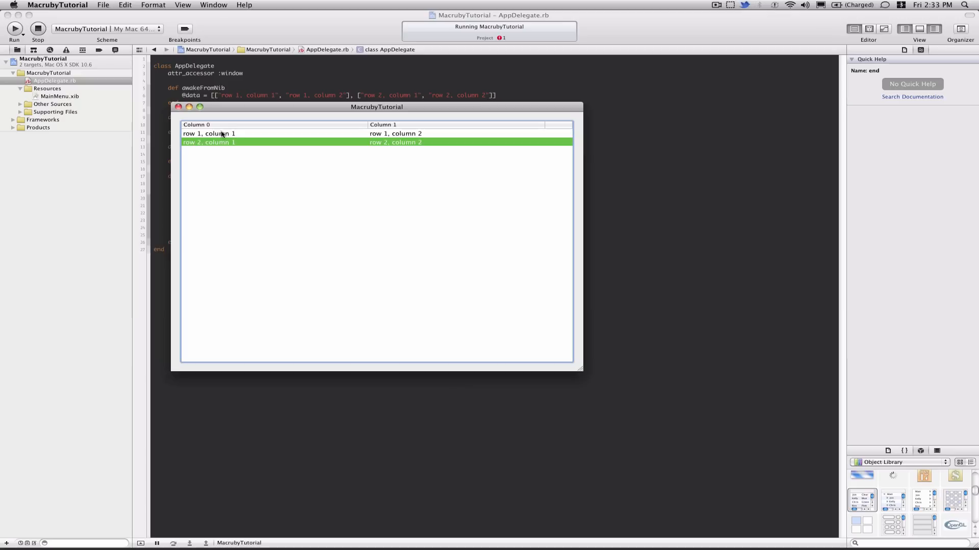
mouse_move(387, 139)
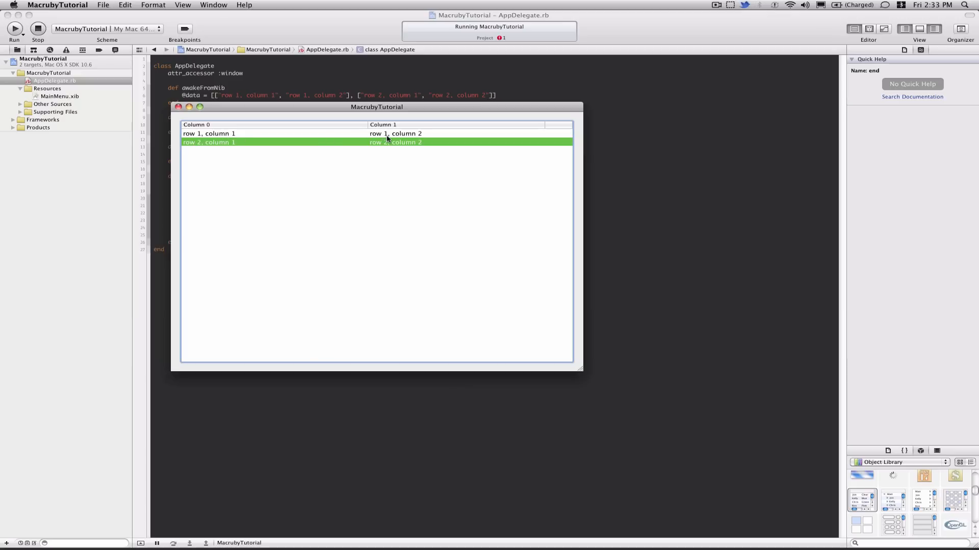
mouse_move(227, 153)
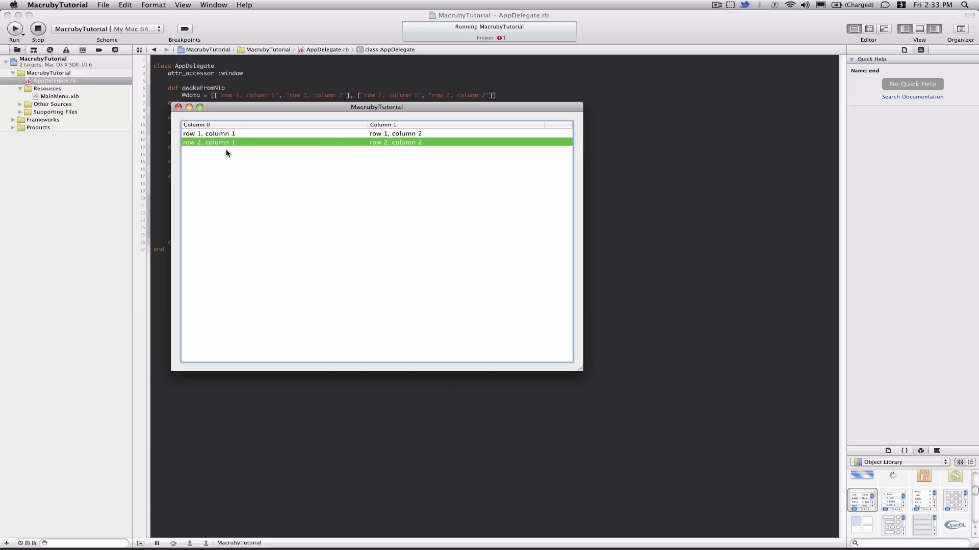
mouse_move(323, 139)
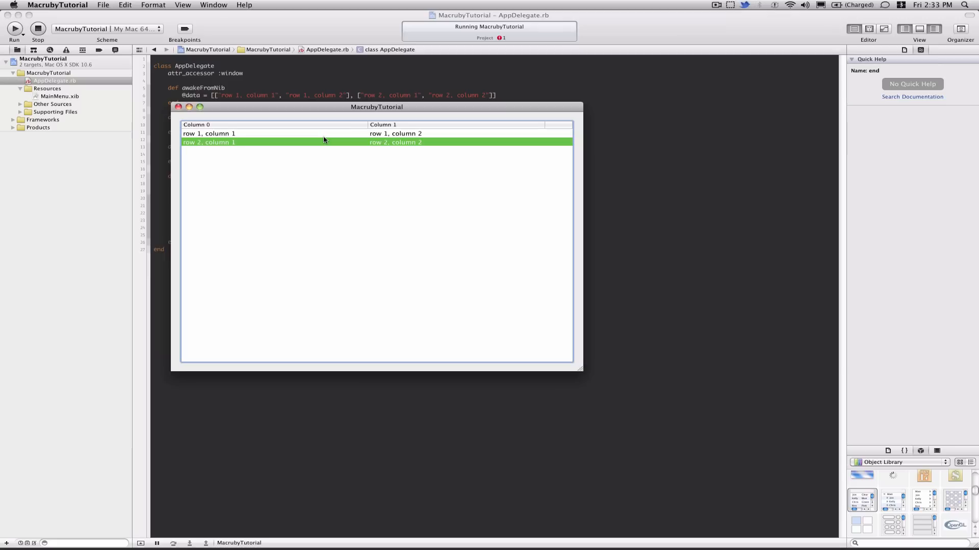
mouse_move(492, 52)
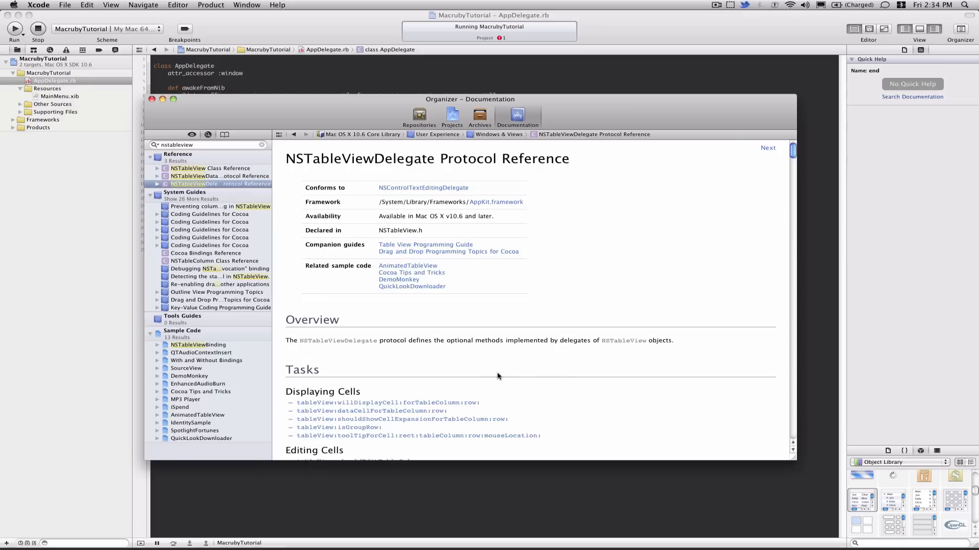
Scroll through the NSTableViewDelegate Protocol Reference documentation
scroll("down", 3)
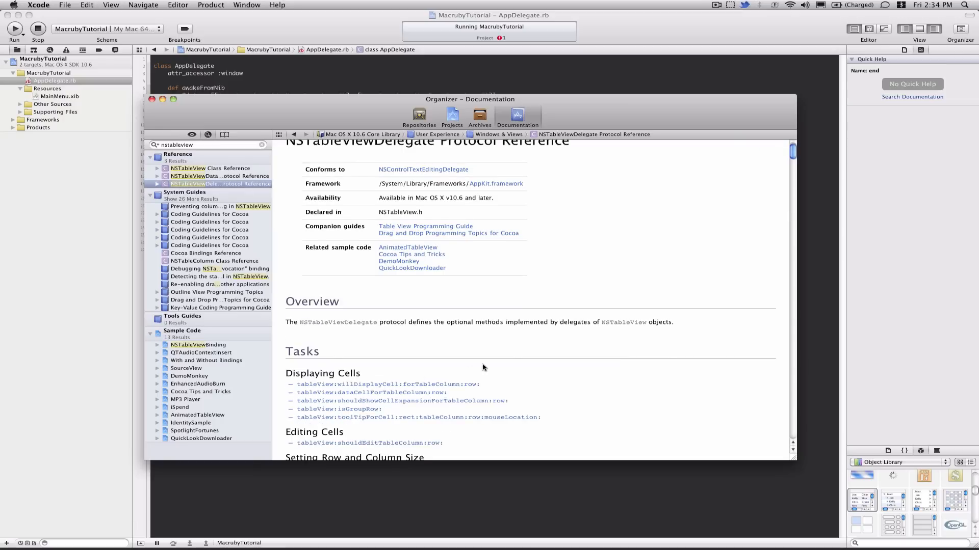
mouse_move(408, 351)
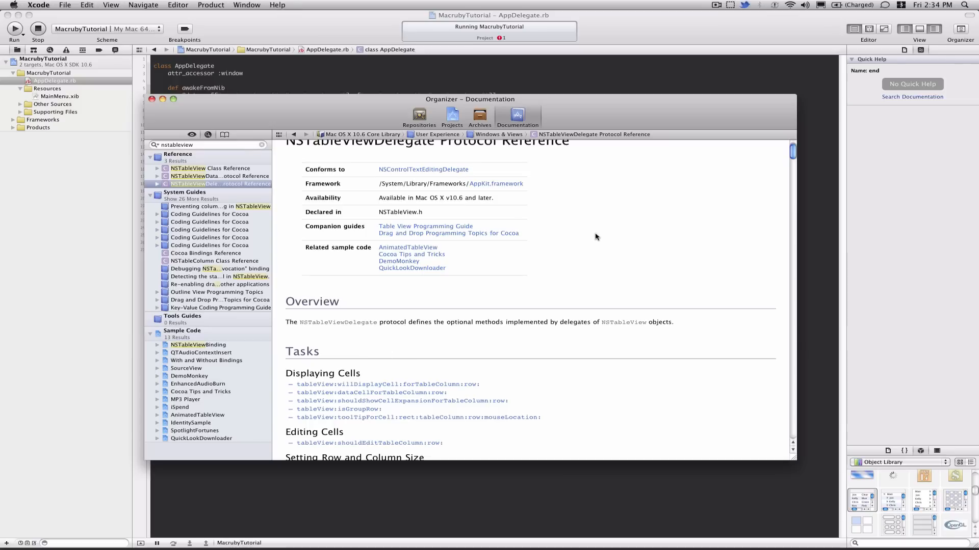
mouse_move(592, 237)
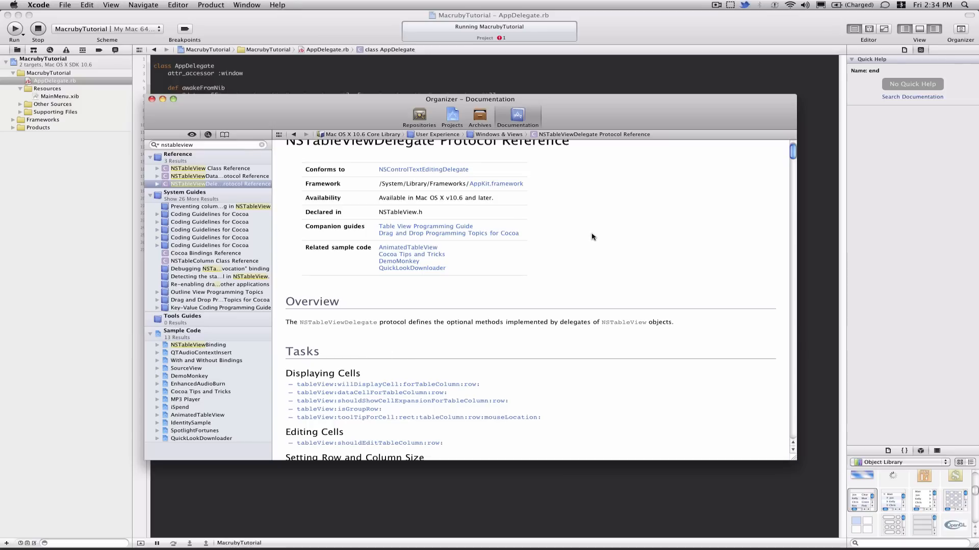
mouse_move(100, 236)
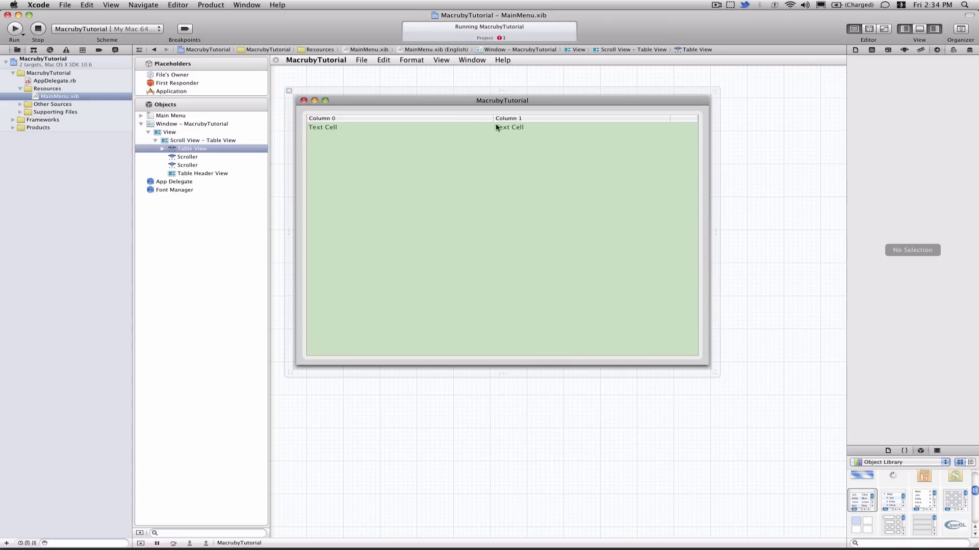
mouse_move(279, 236)
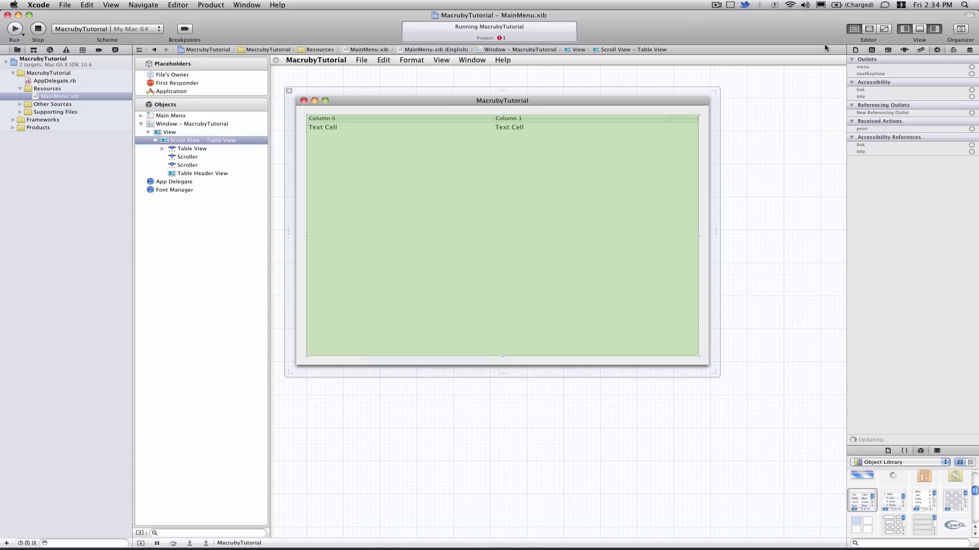
Inspect the table view's dataSource connection to App Delegate, then reopen AppDelegate.rb
left_click(192, 148)
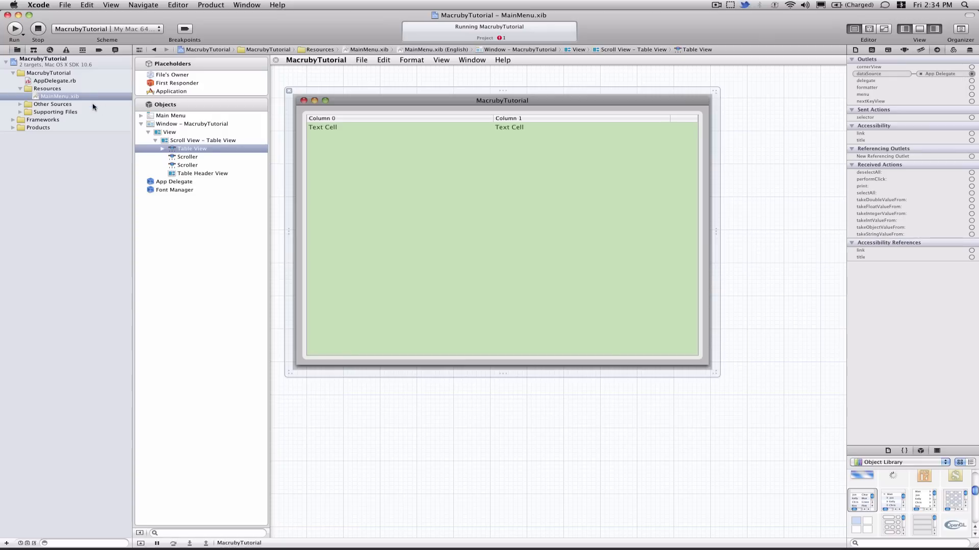
mouse_move(84, 108)
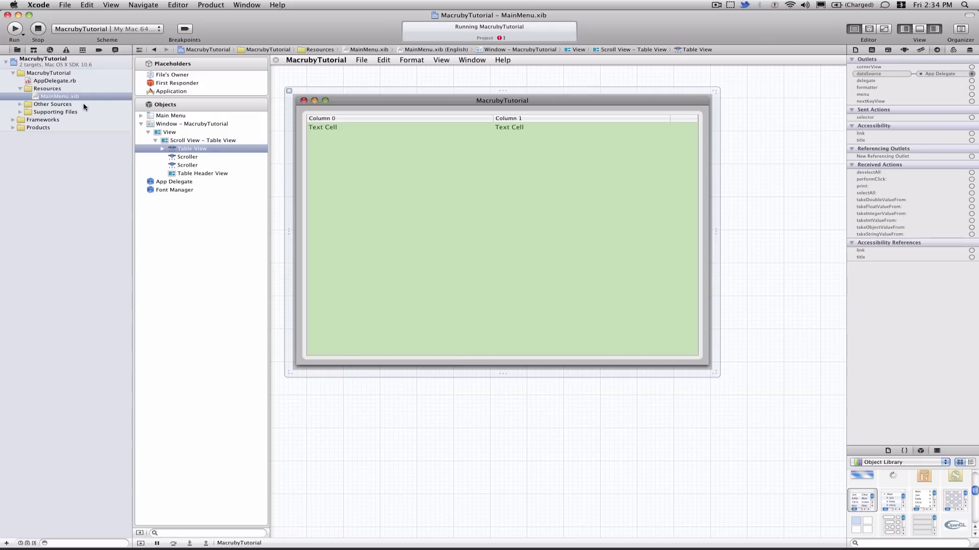
left_click(55, 80)
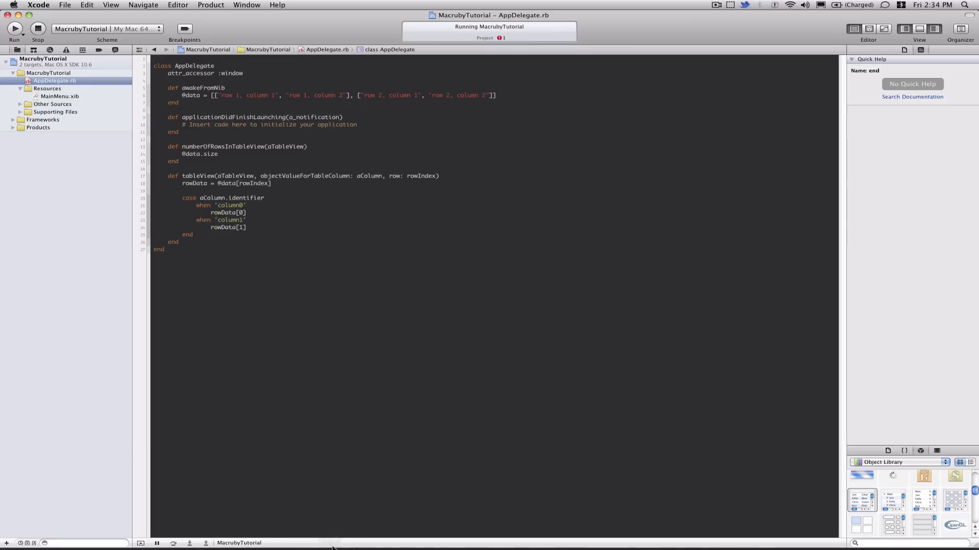
mouse_move(639, 541)
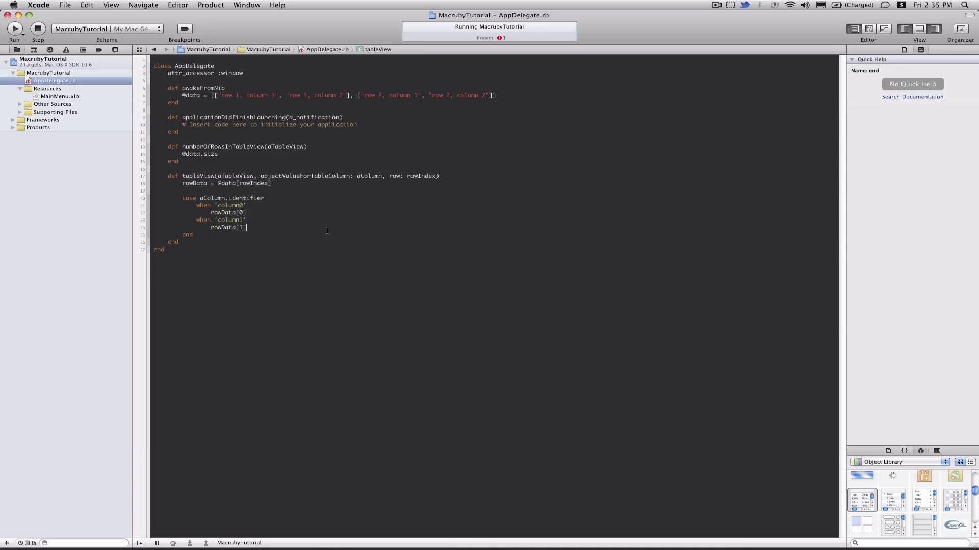
left_click(237, 227)
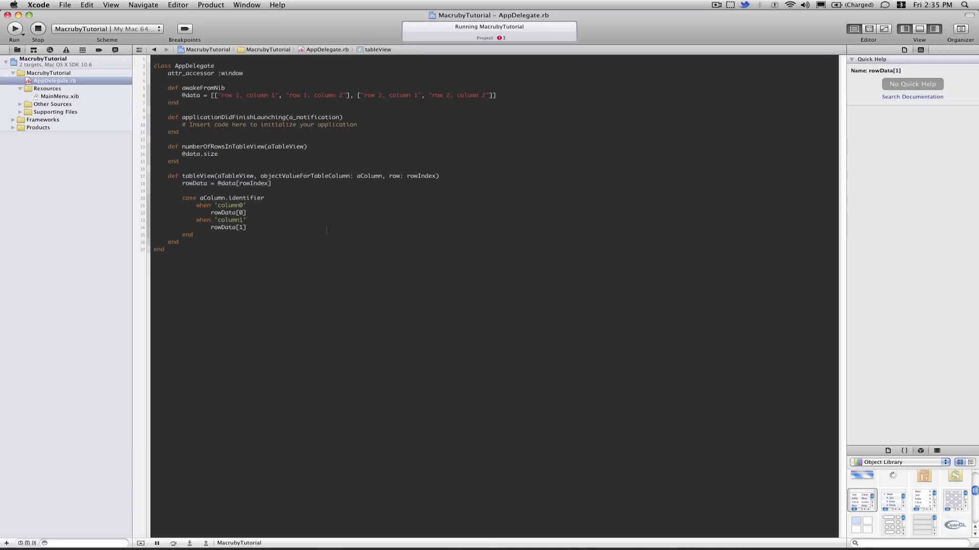